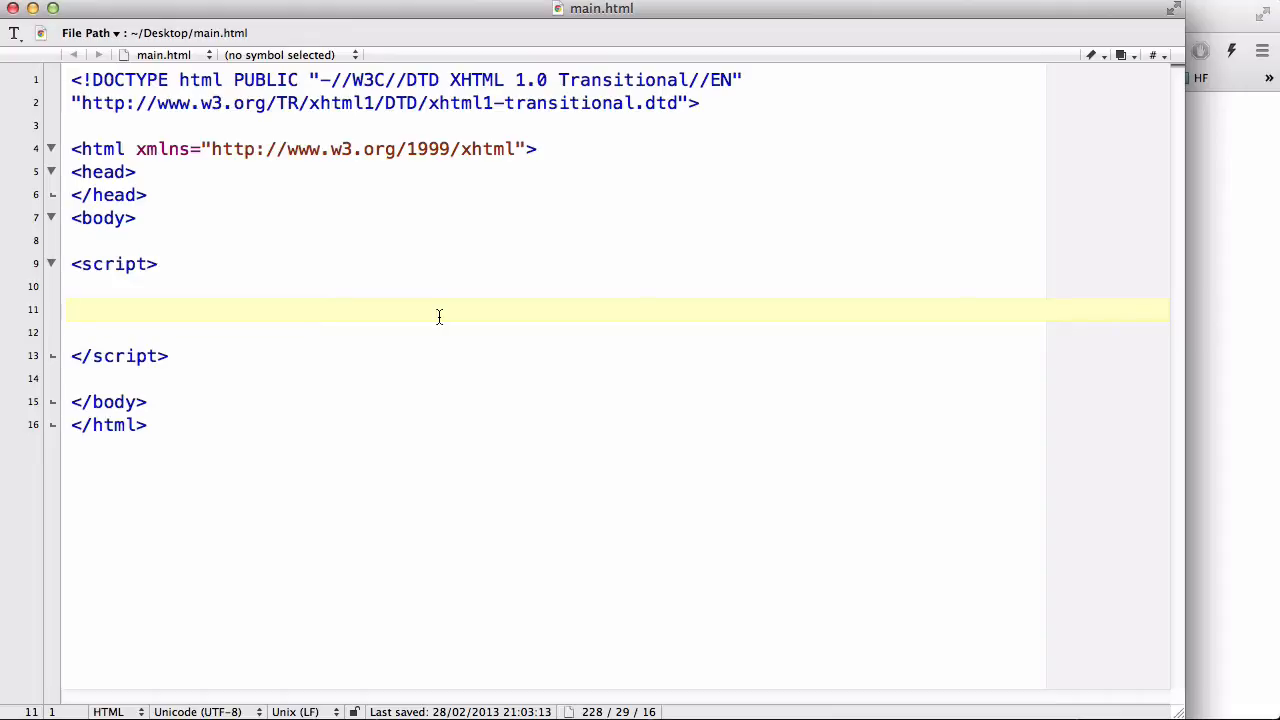
Step: Type 'function' on blank line 11 inside the script block
{"action": "left_click", "coordinate": [75, 309]}
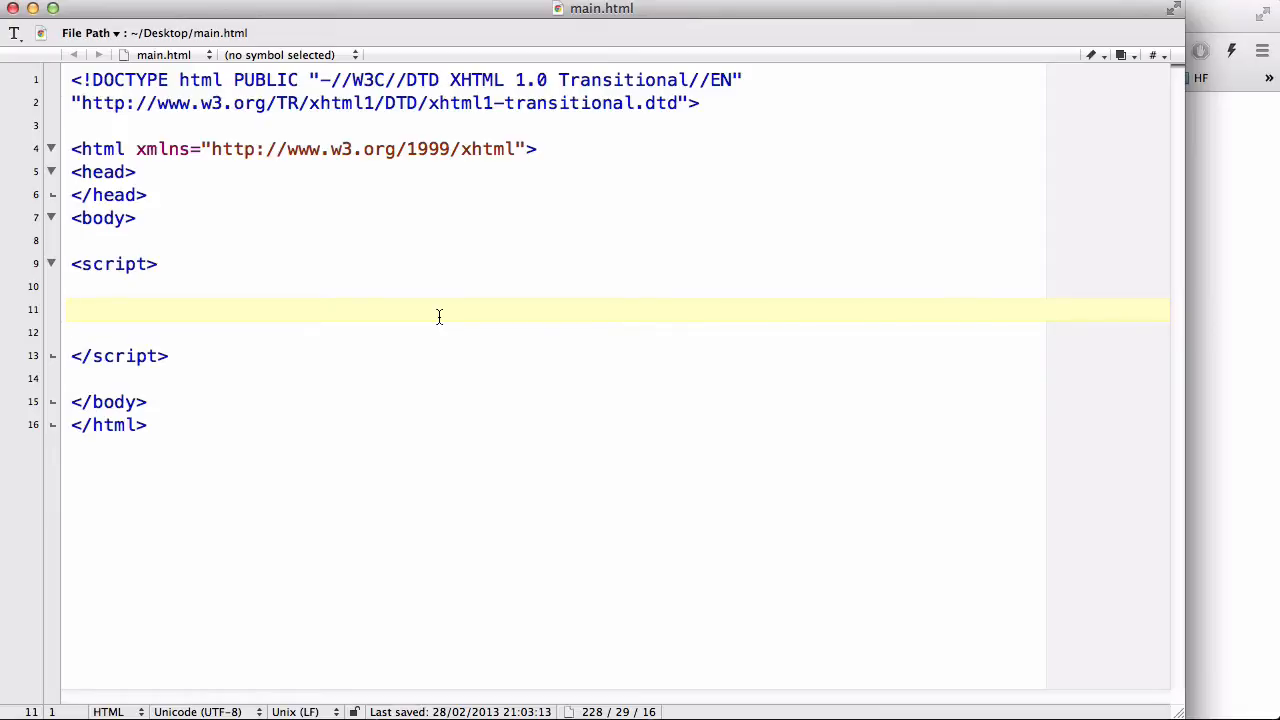
{"action": "type", "text": "function"}
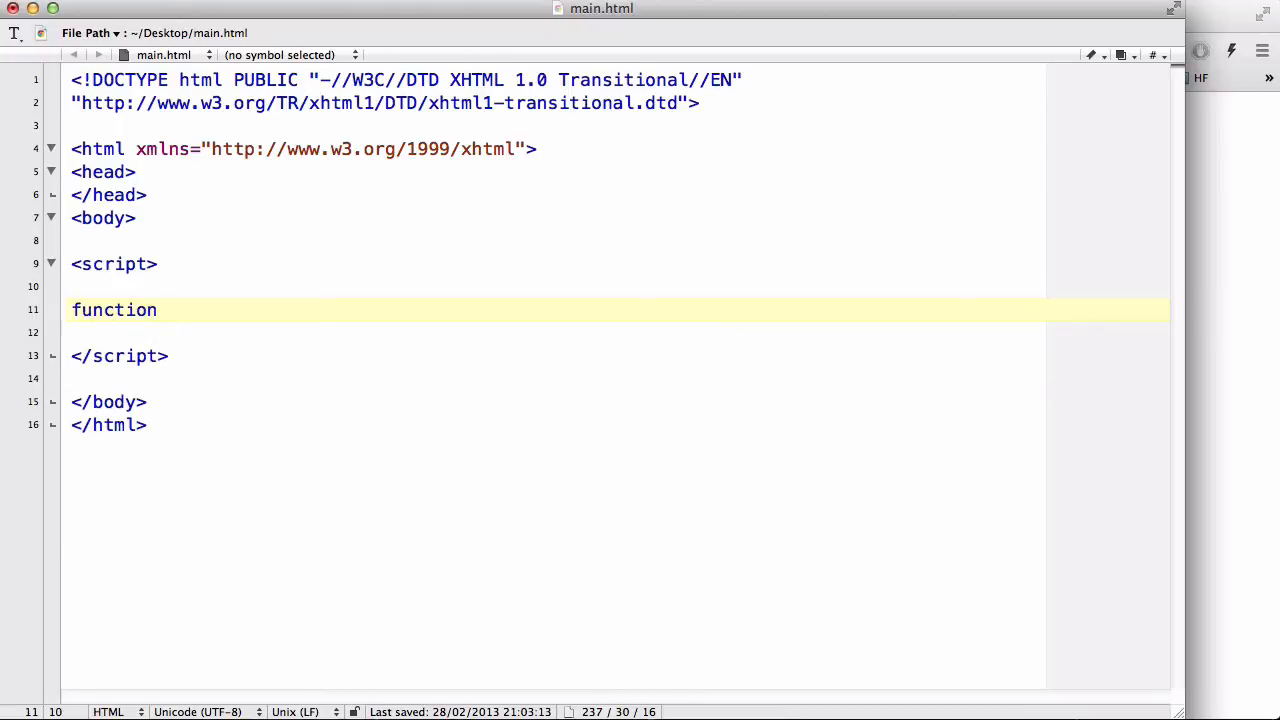
Step: Write myVariable() { var x = 10; return x; } and save the file
{"action": "type", "text": "myVariab"}
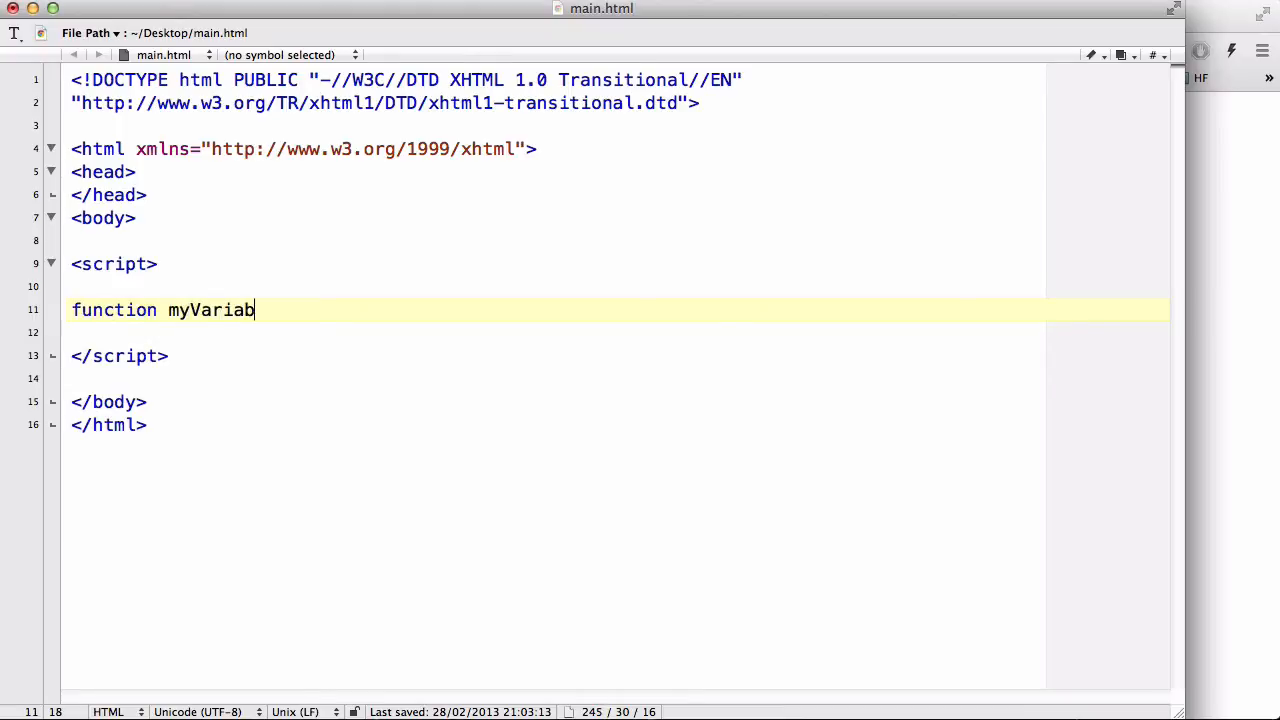
{"action": "type", "text": "le()"}
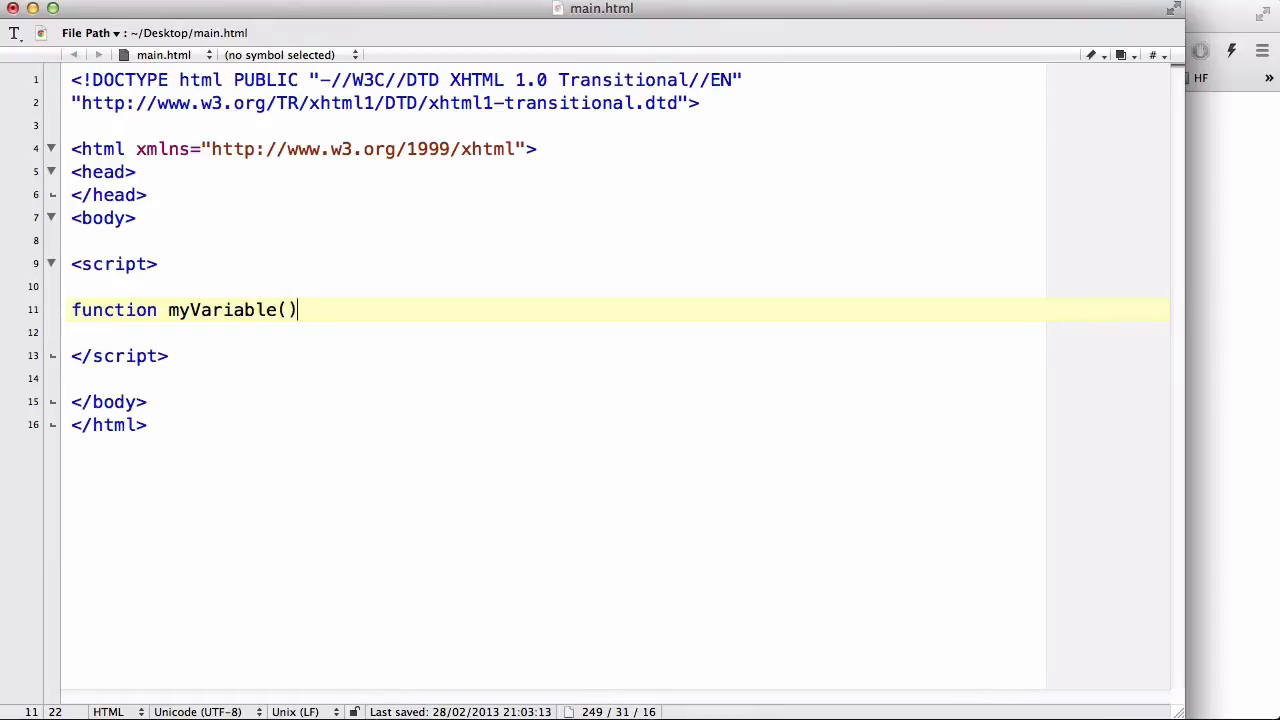
{"action": "type", "text": "{"}
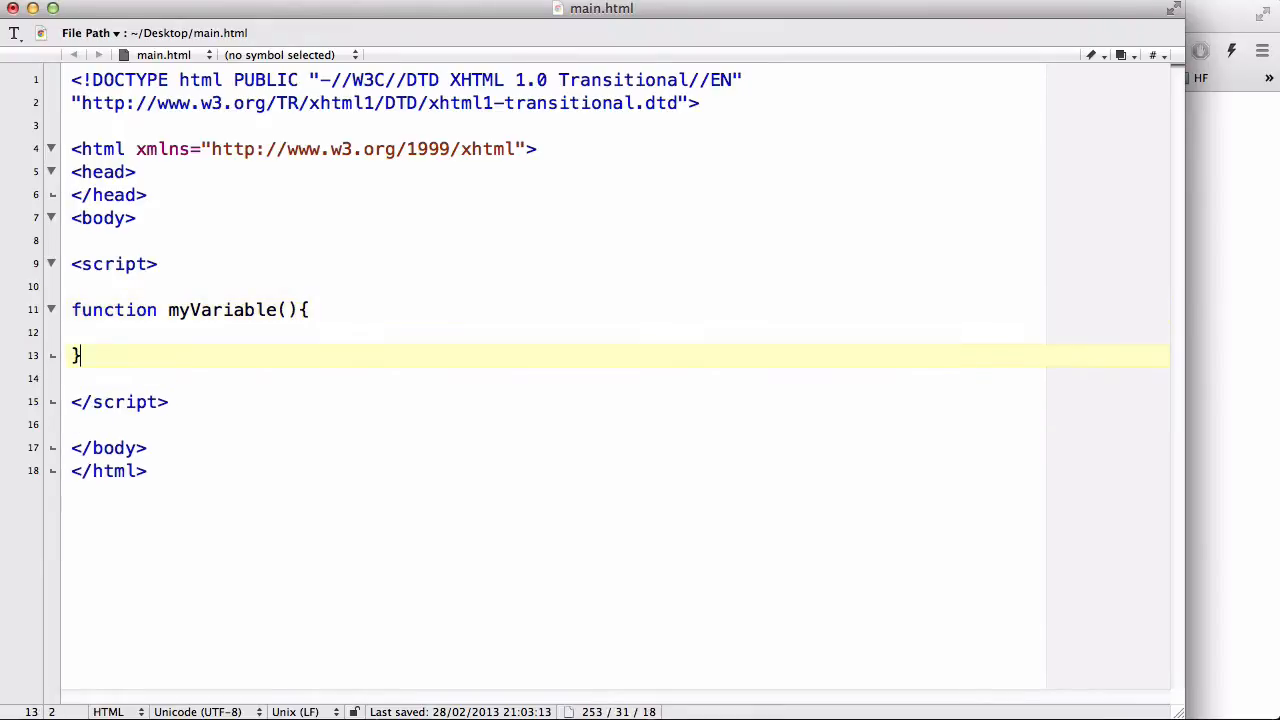
{"action": "type", "text": "var"}
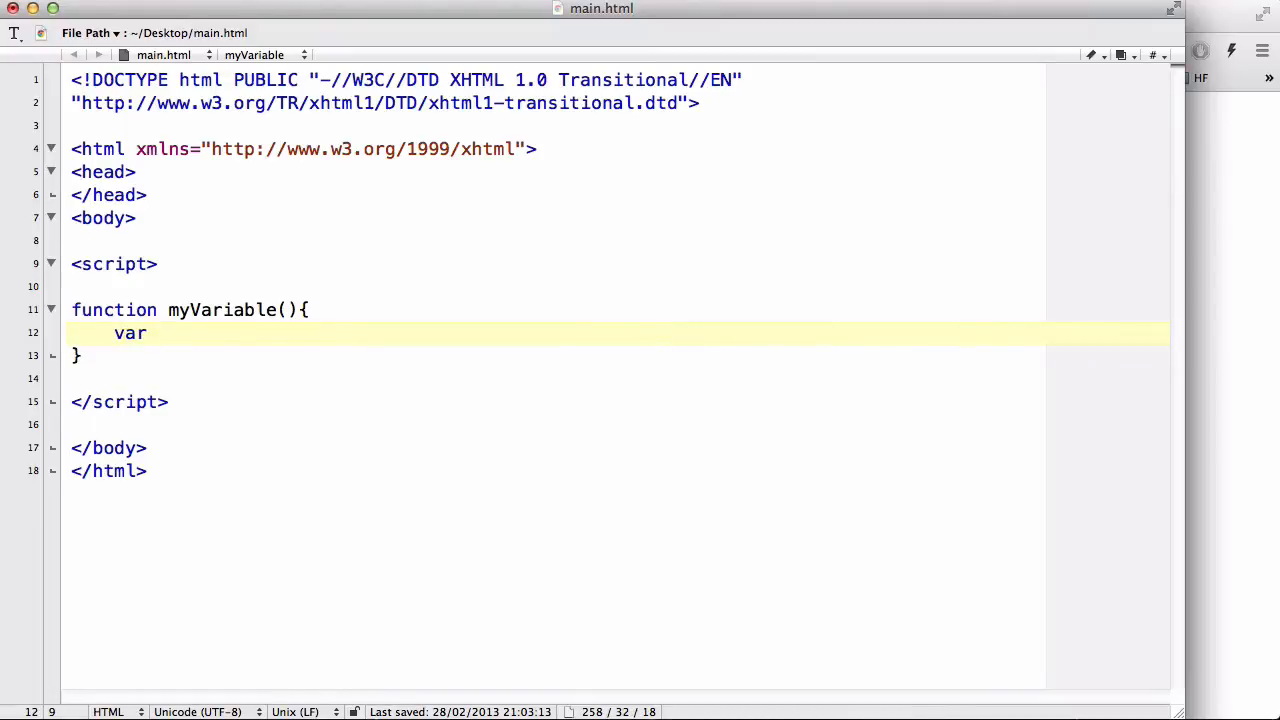
{"action": "type", "text": "x ="}
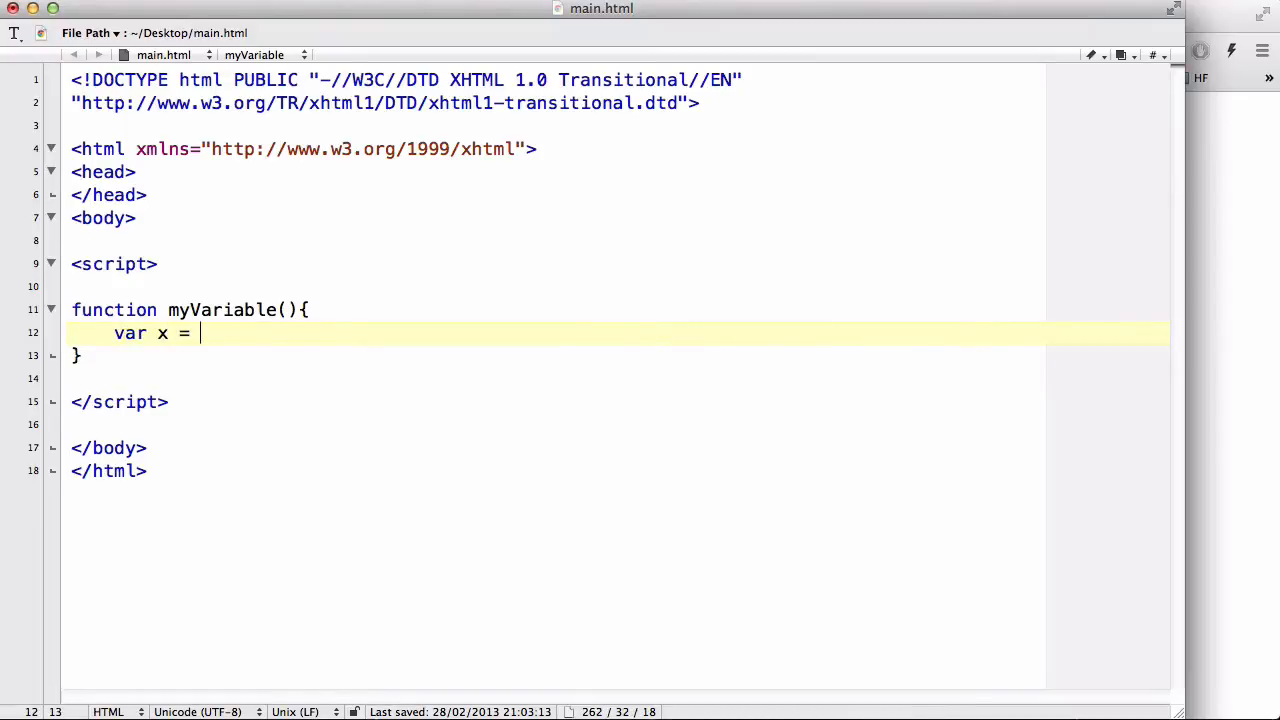
{"action": "type", "text": "10;"}
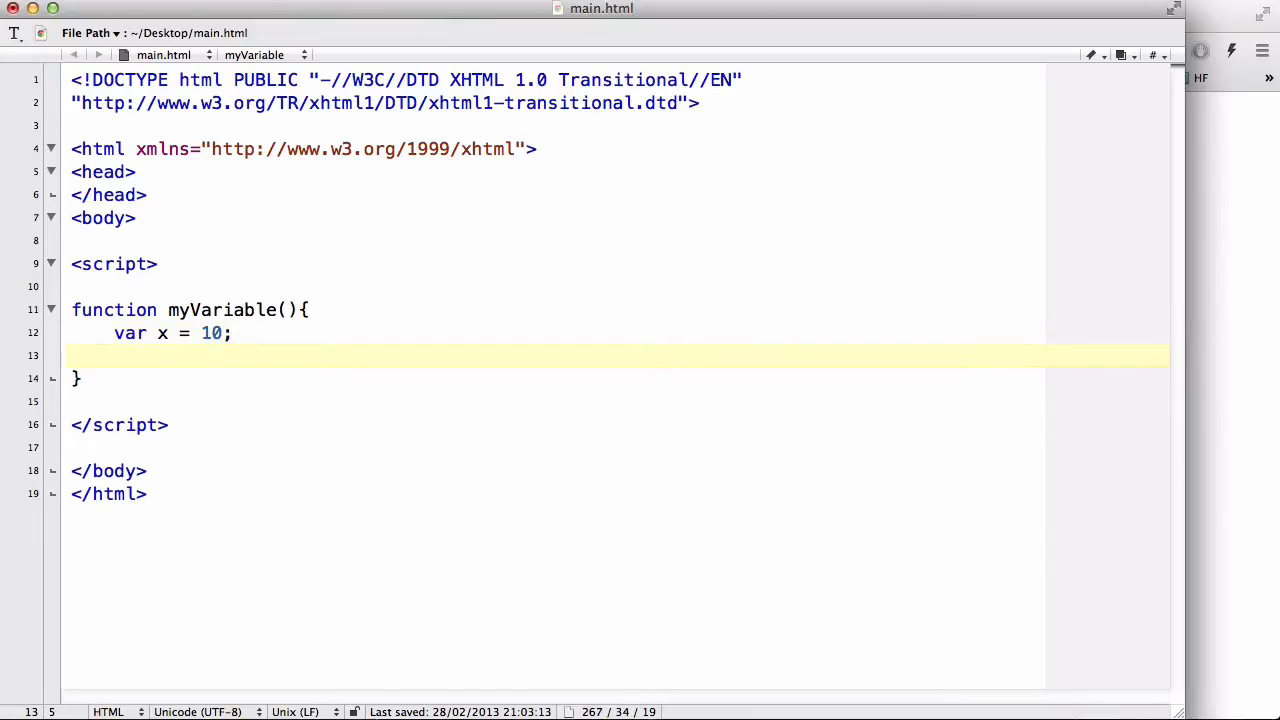
{"action": "type", "text": "re"}
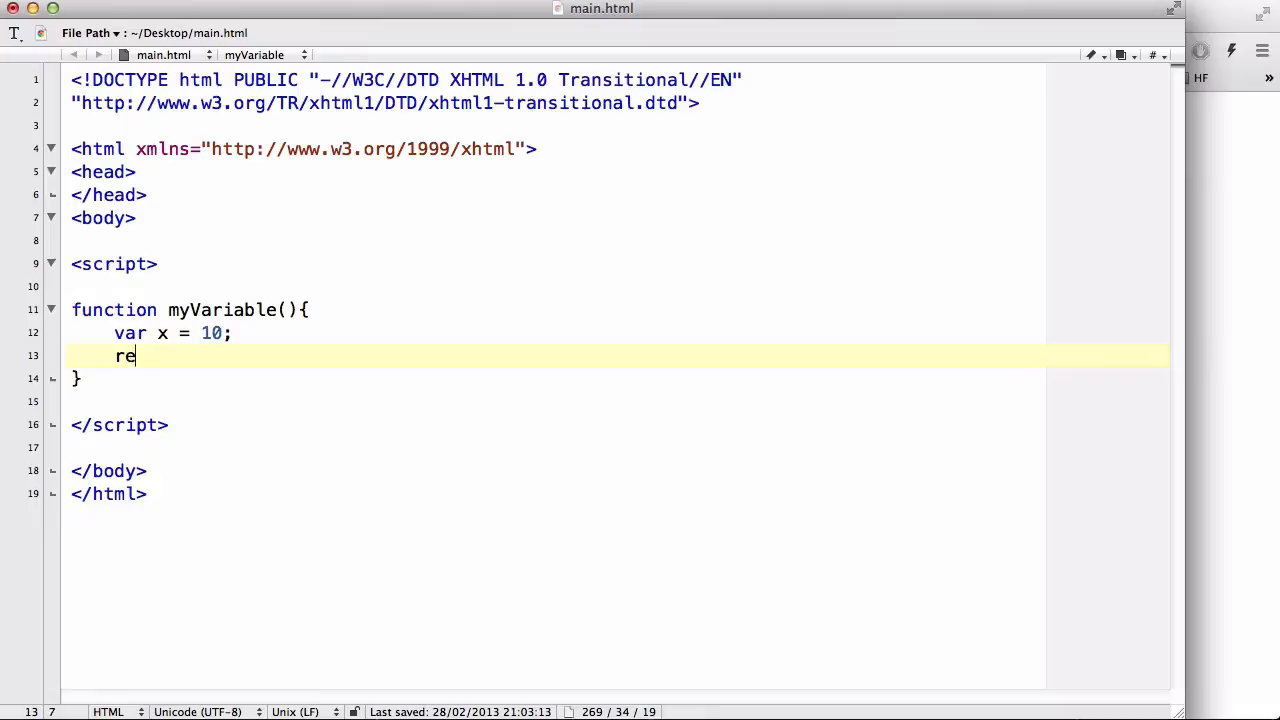
{"action": "type", "text": "turn x;"}
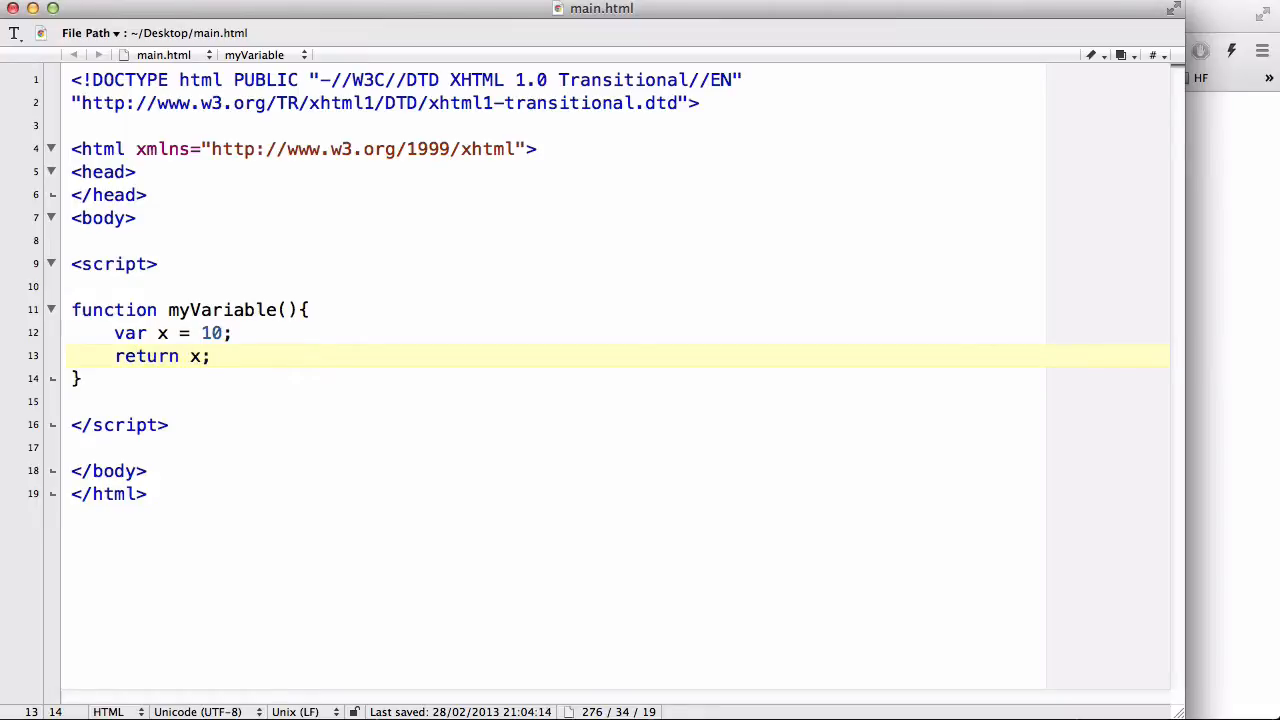
{"action": "left_click", "coordinate": [210, 356]}
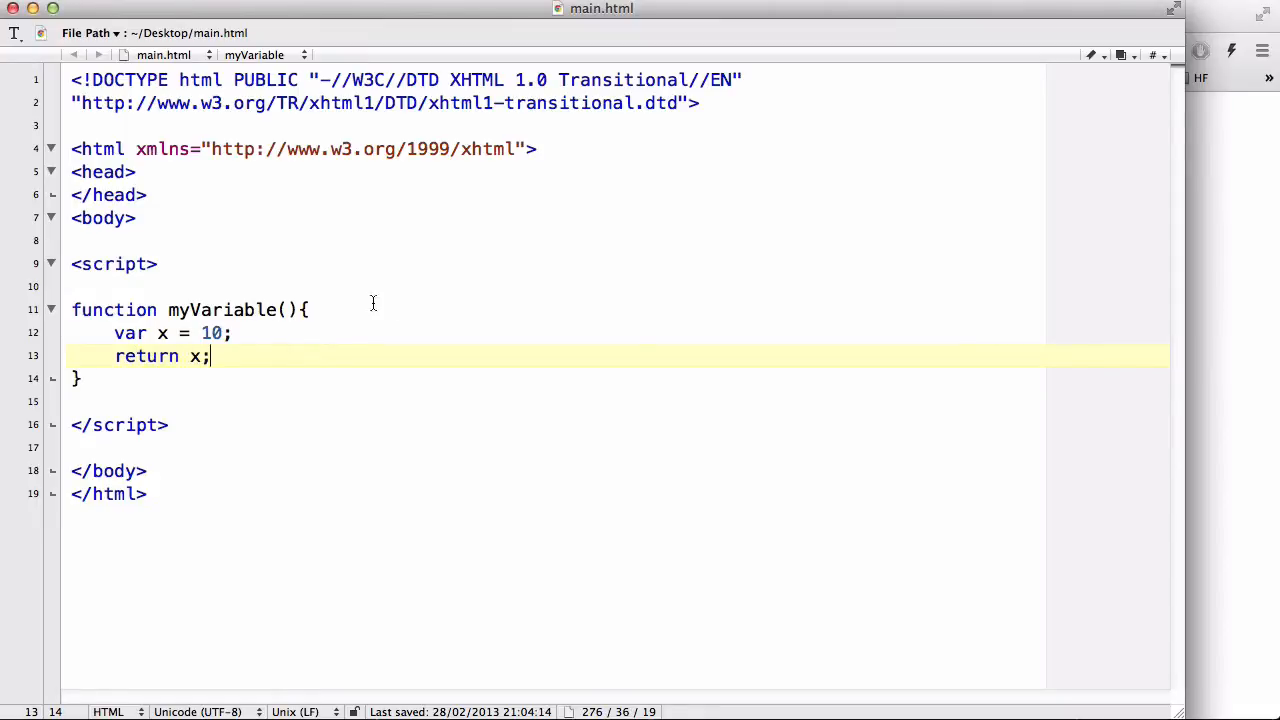
{"action": "mouse_move", "coordinate": [259, 355]}
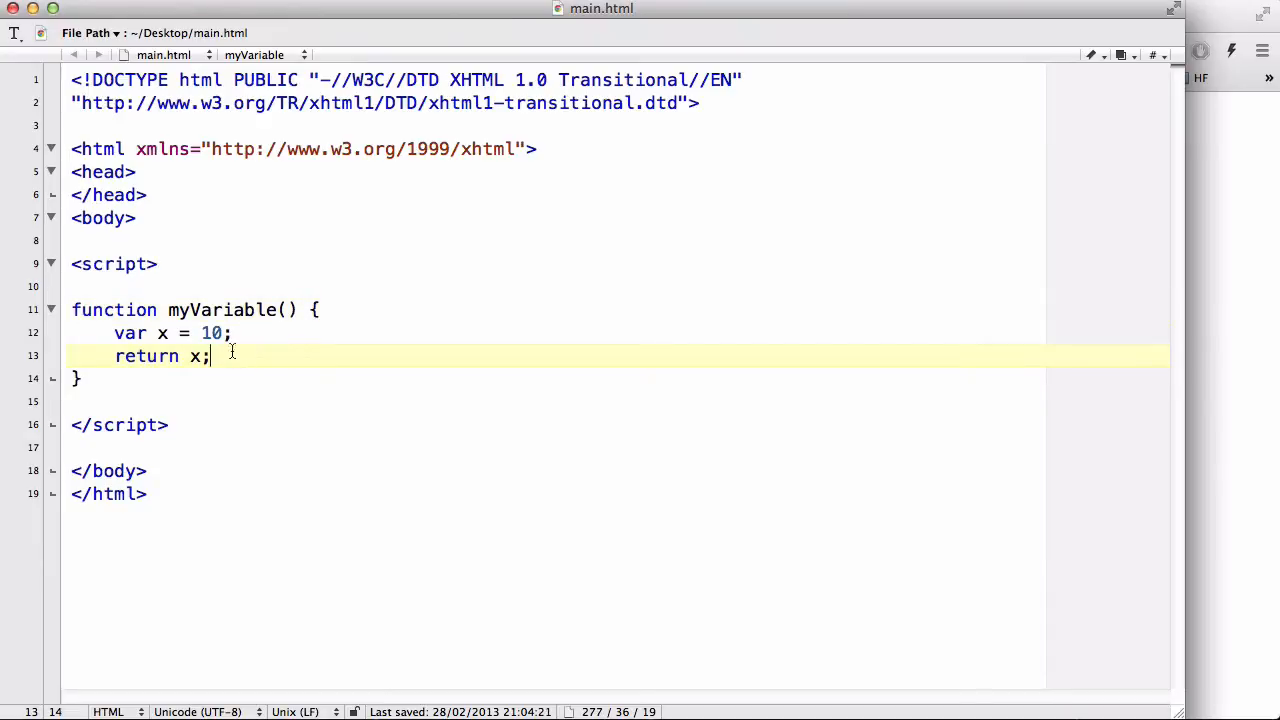
{"action": "mouse_move", "coordinate": [257, 362]}
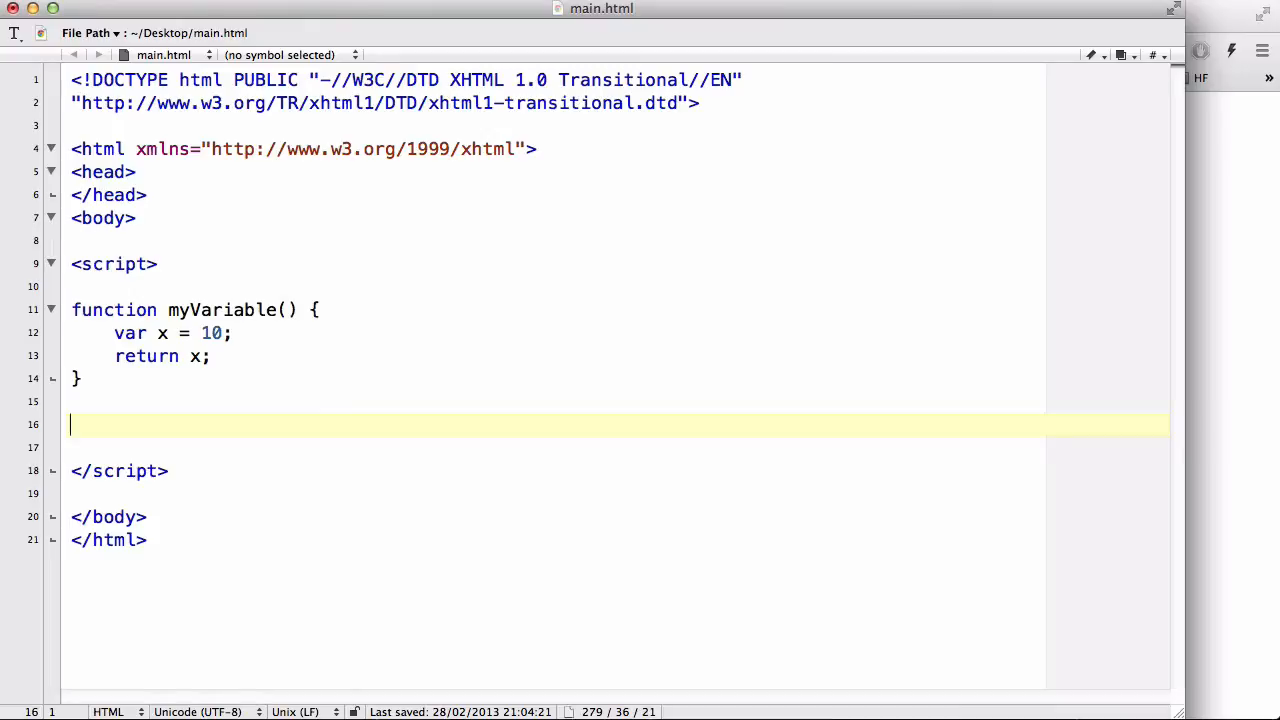
Step: Add document.write(myVariable()); below the function, save, and preview the page in Chrome
{"action": "type", "text": "document.write("}
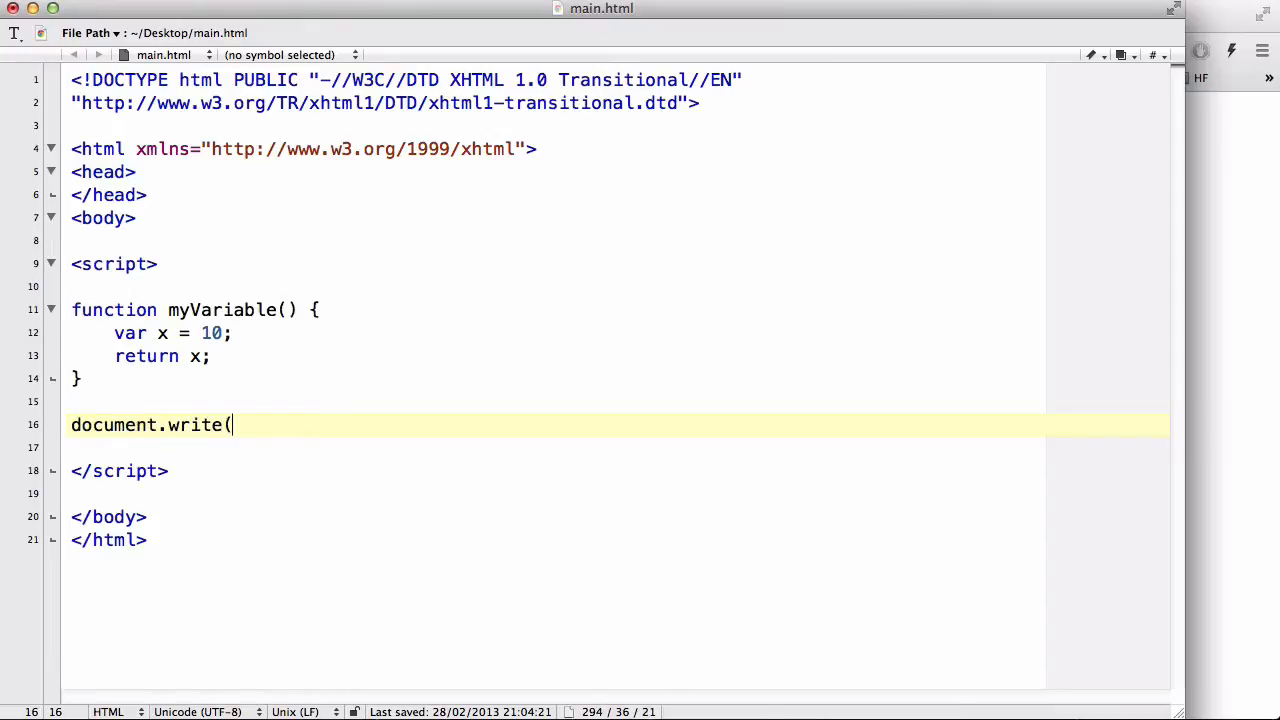
{"action": "type", "text": ");"}
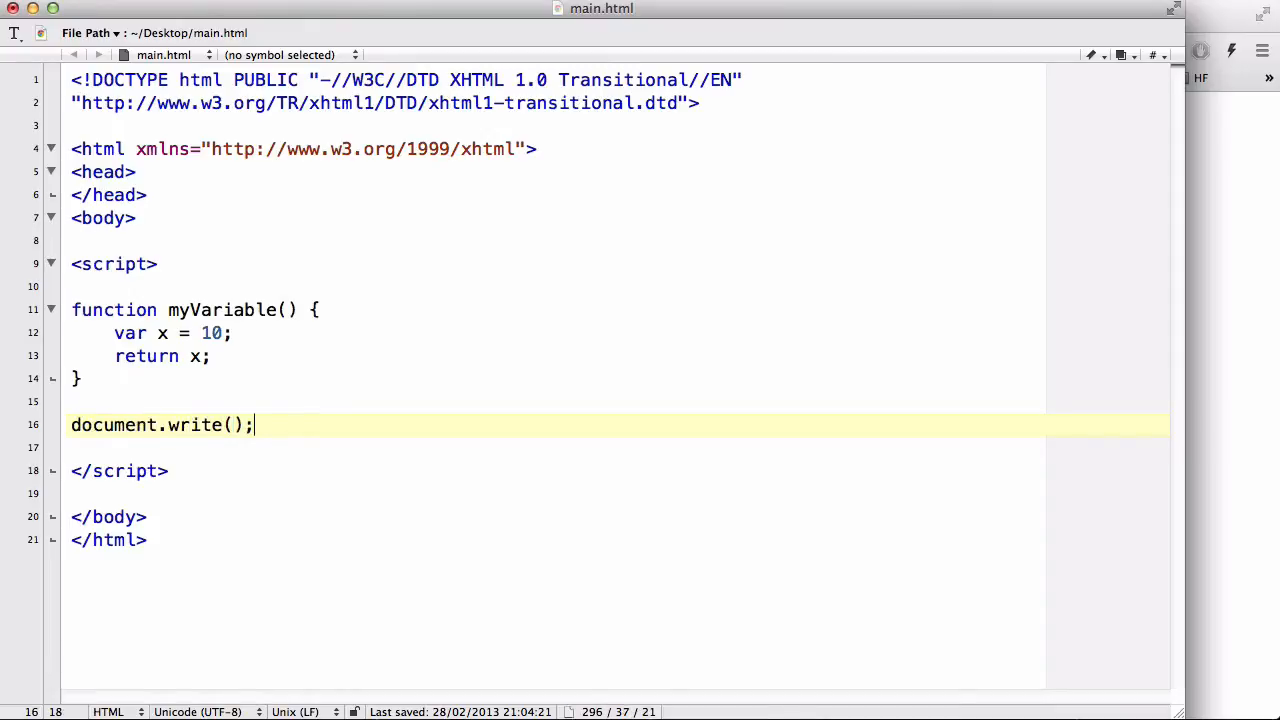
{"action": "type", "text": "m"}
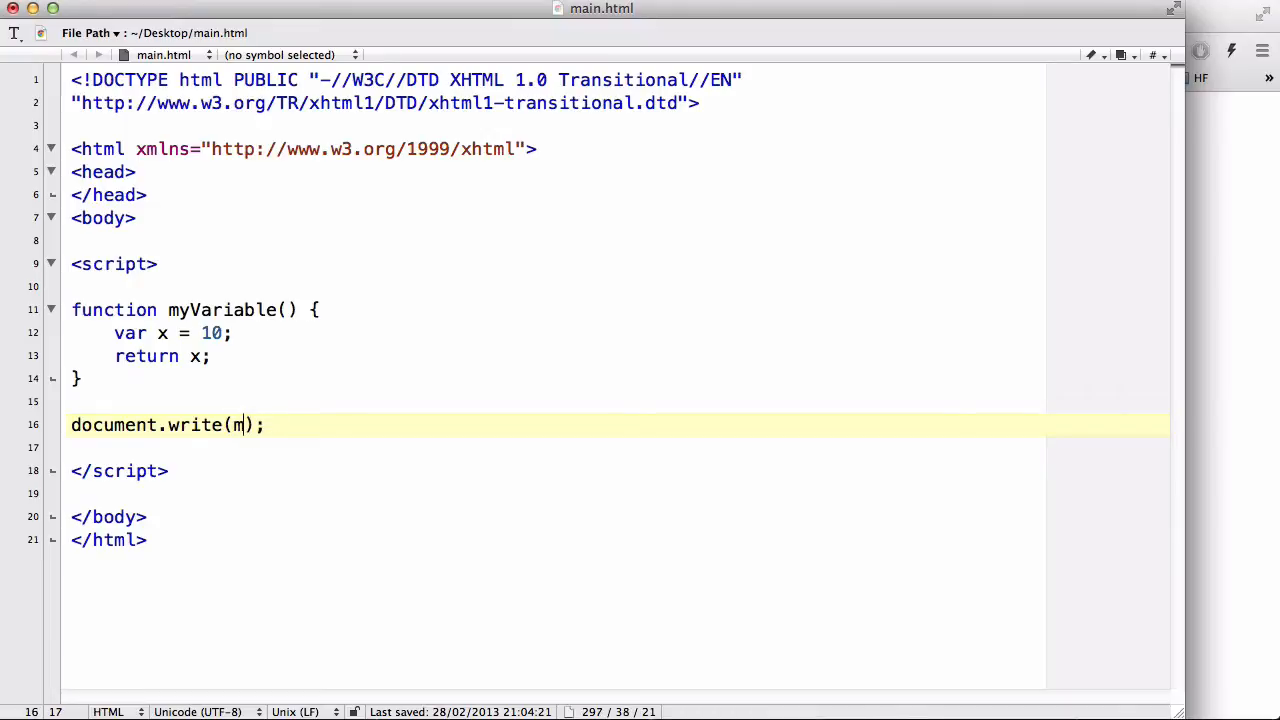
{"action": "type", "text": "yVariable("}
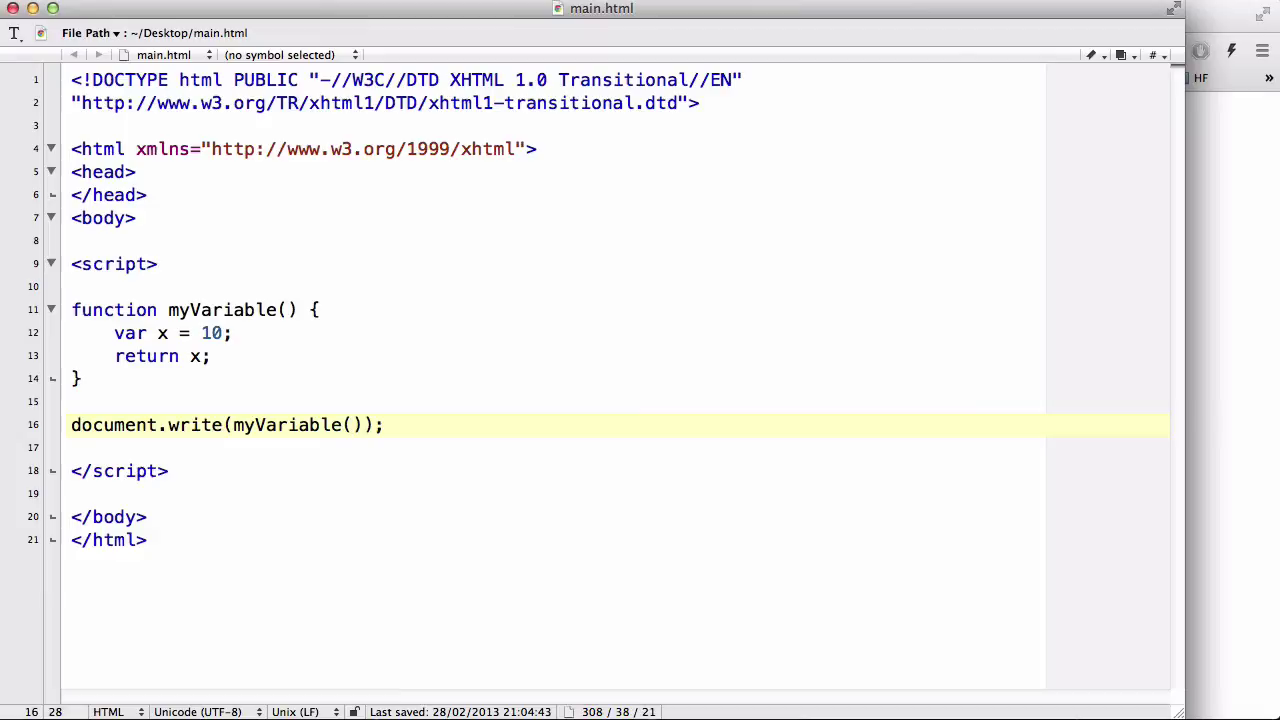
{"action": "mouse_move", "coordinate": [1243, 204]}
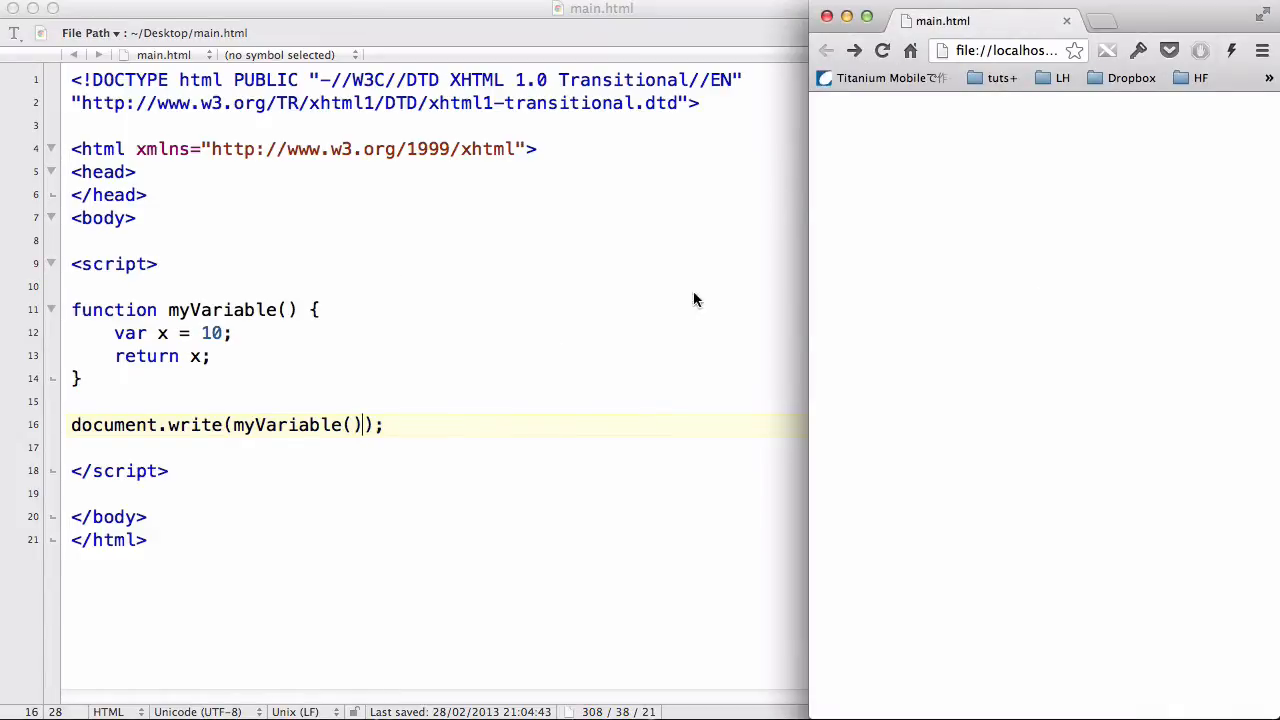
{"action": "left_click", "coordinate": [882, 50]}
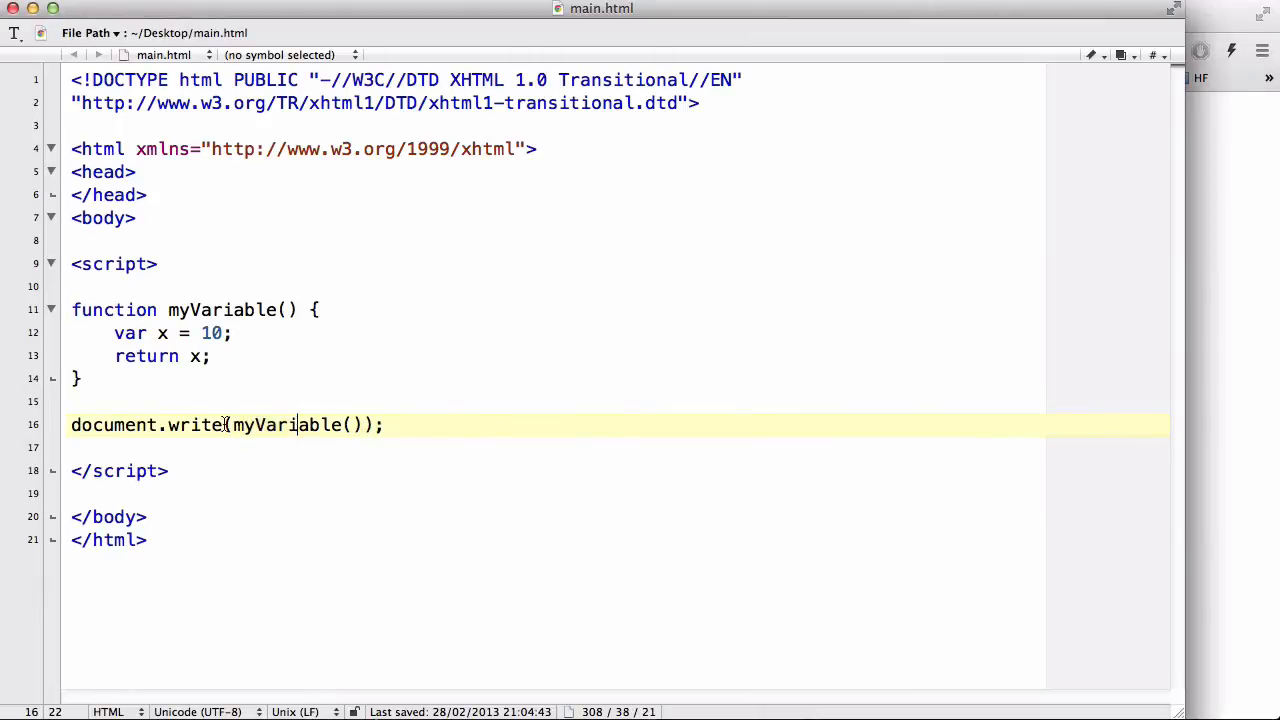
Step: Empty document.write() and add the line var myVar = myVariable();
{"action": "key", "text": "Backspace"}
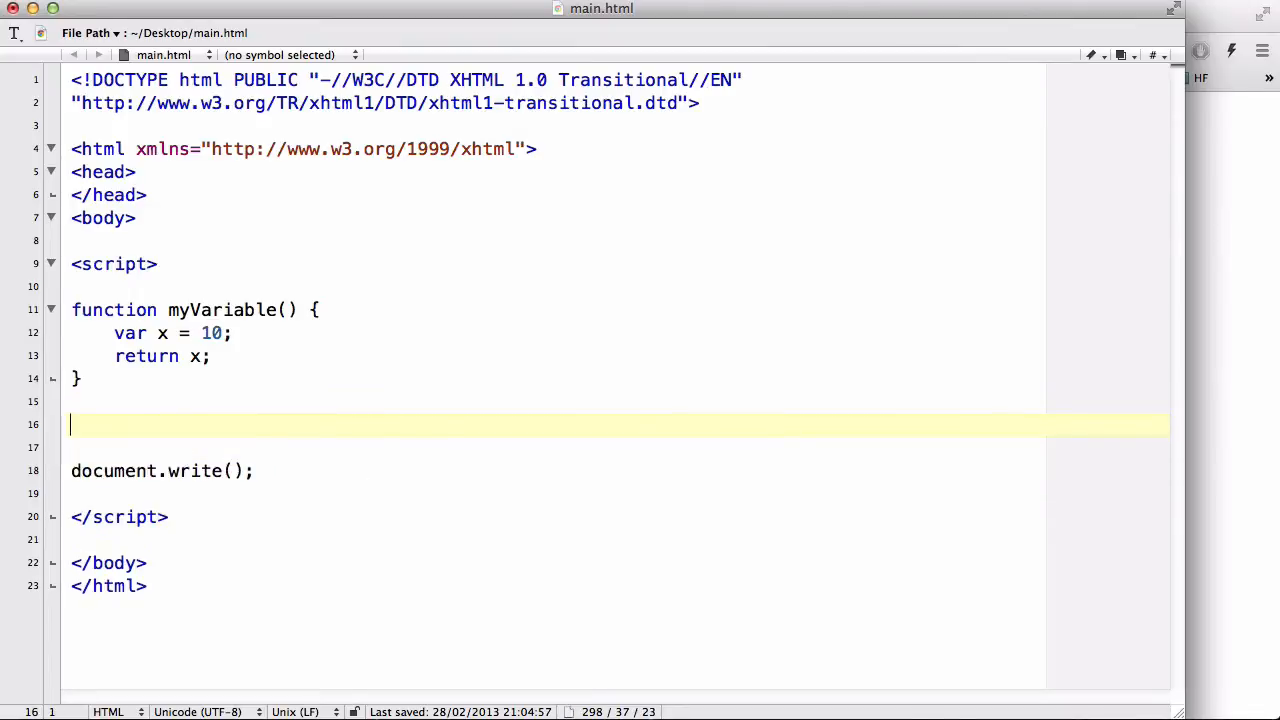
{"action": "type", "text": "var"}
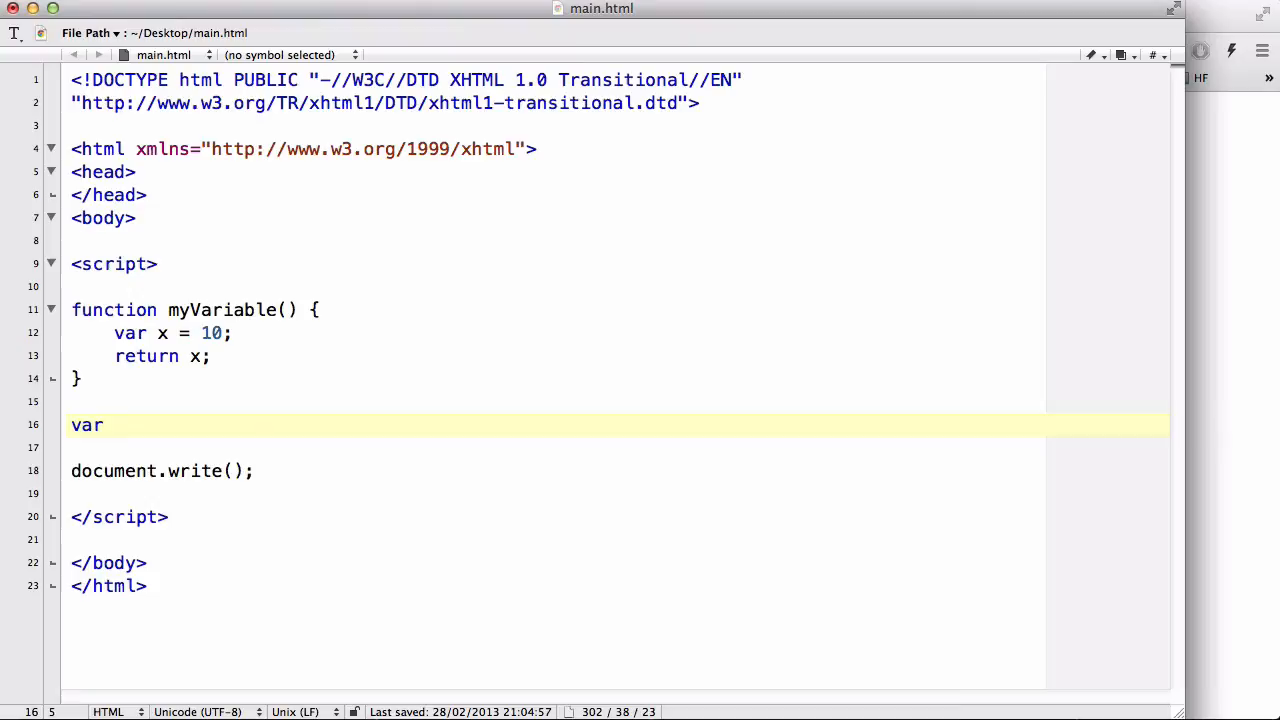
{"action": "type", "text": "myVar ="}
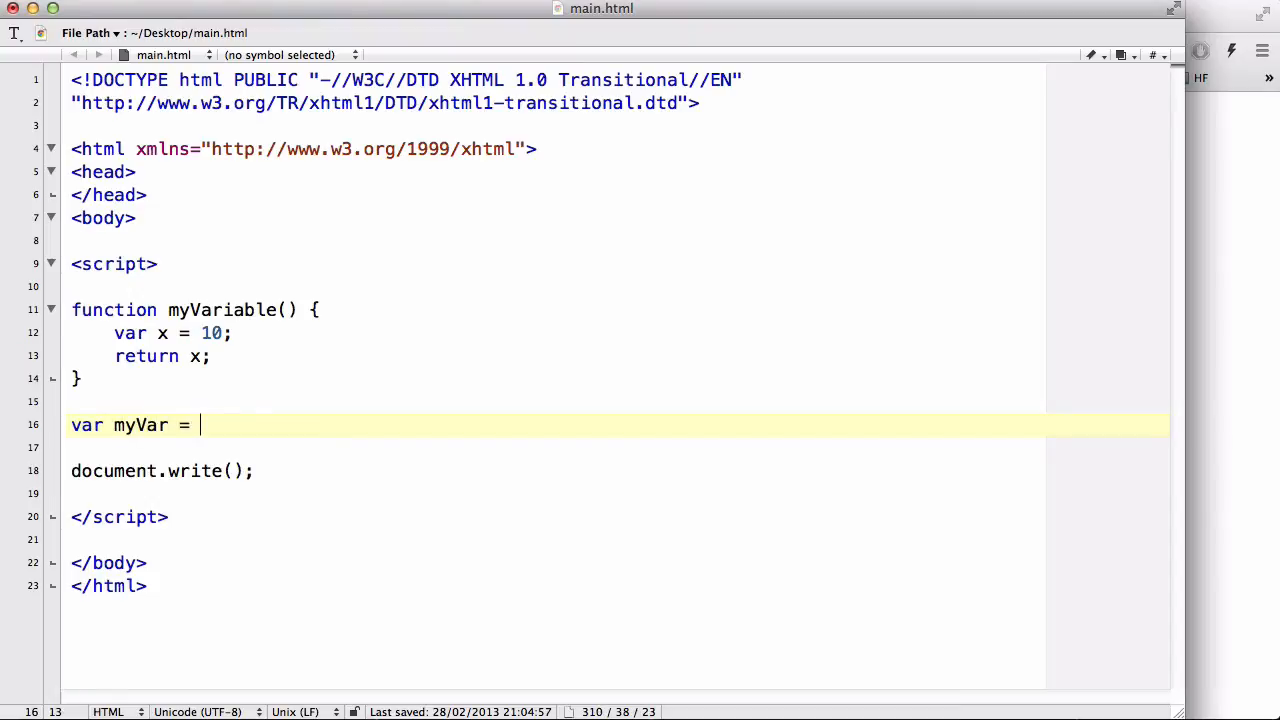
{"action": "type", "text": "myVariable"}
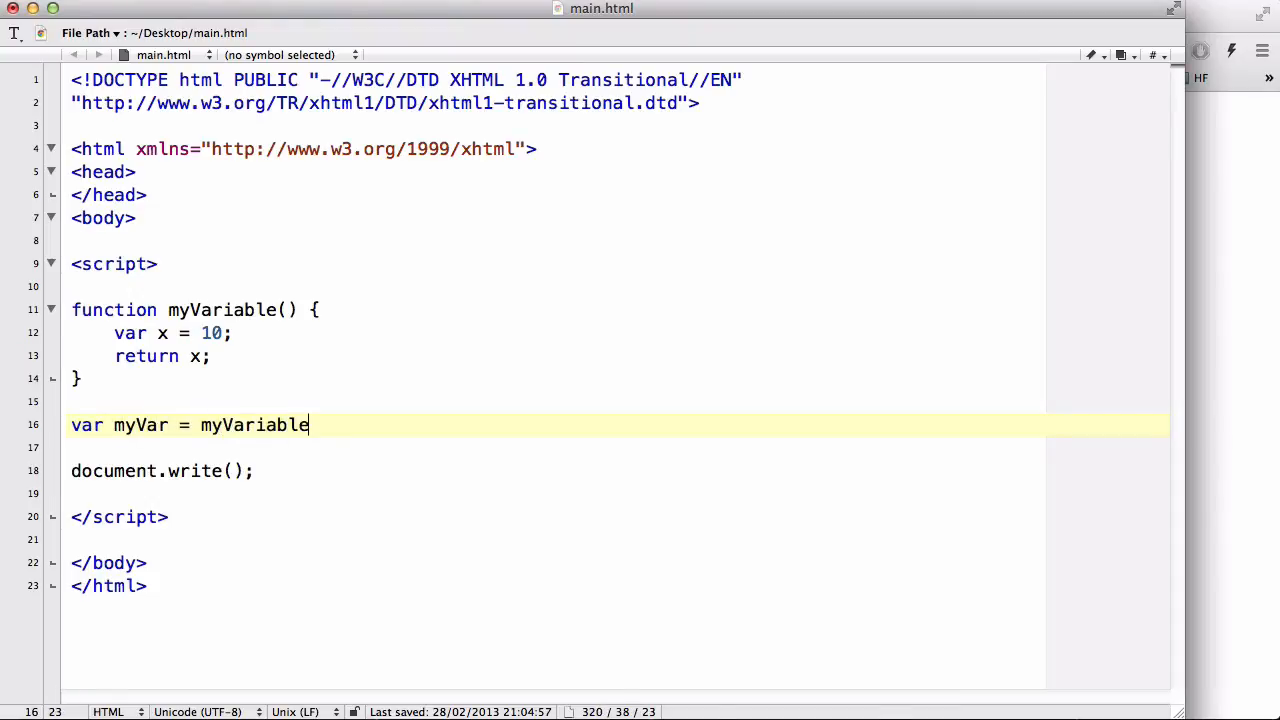
{"action": "type", "text": "();"}
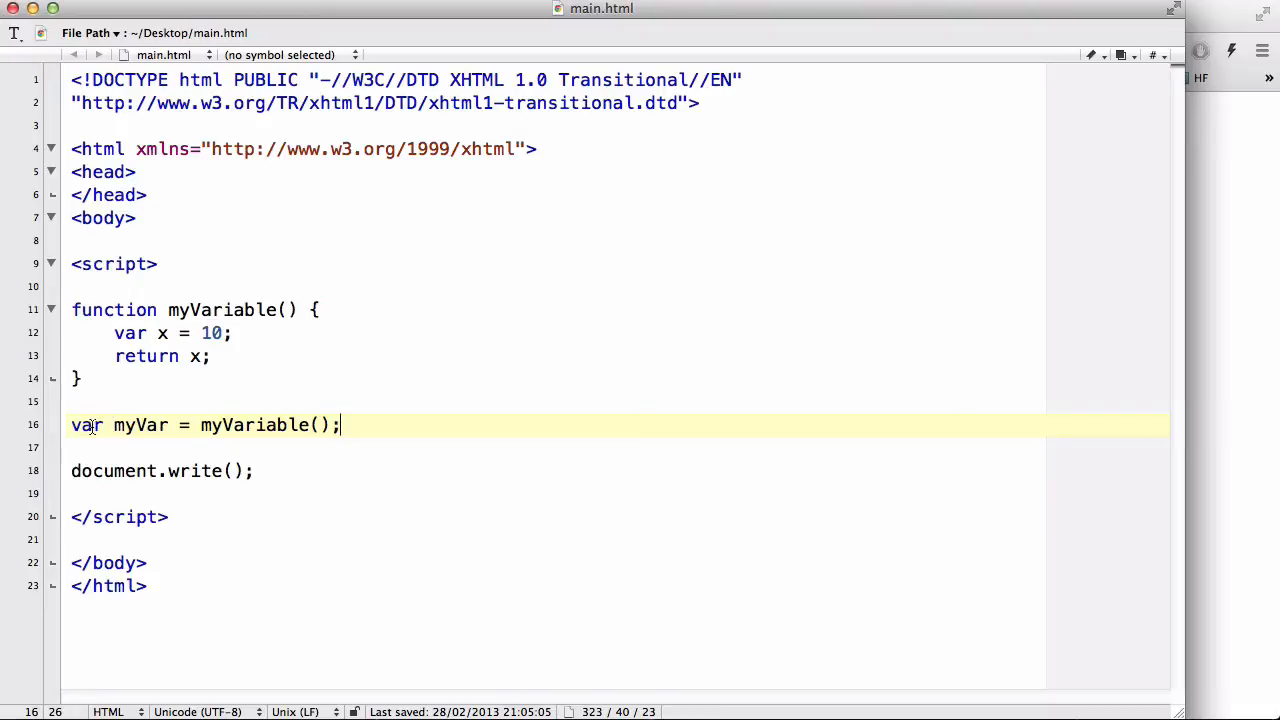
{"action": "mouse_move", "coordinate": [168, 432]}
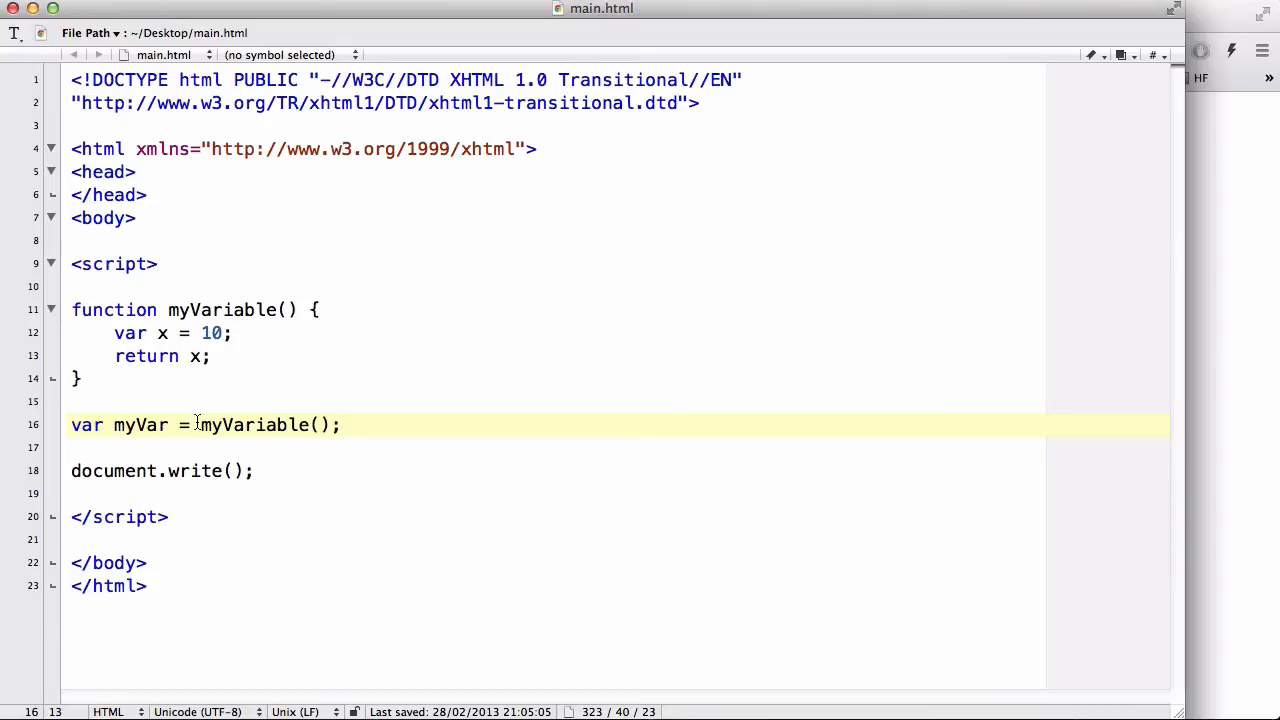
Step: Rename myVar to myNumber and write myNumber inside document.write()
{"action": "double_click", "coordinate": [250, 425]}
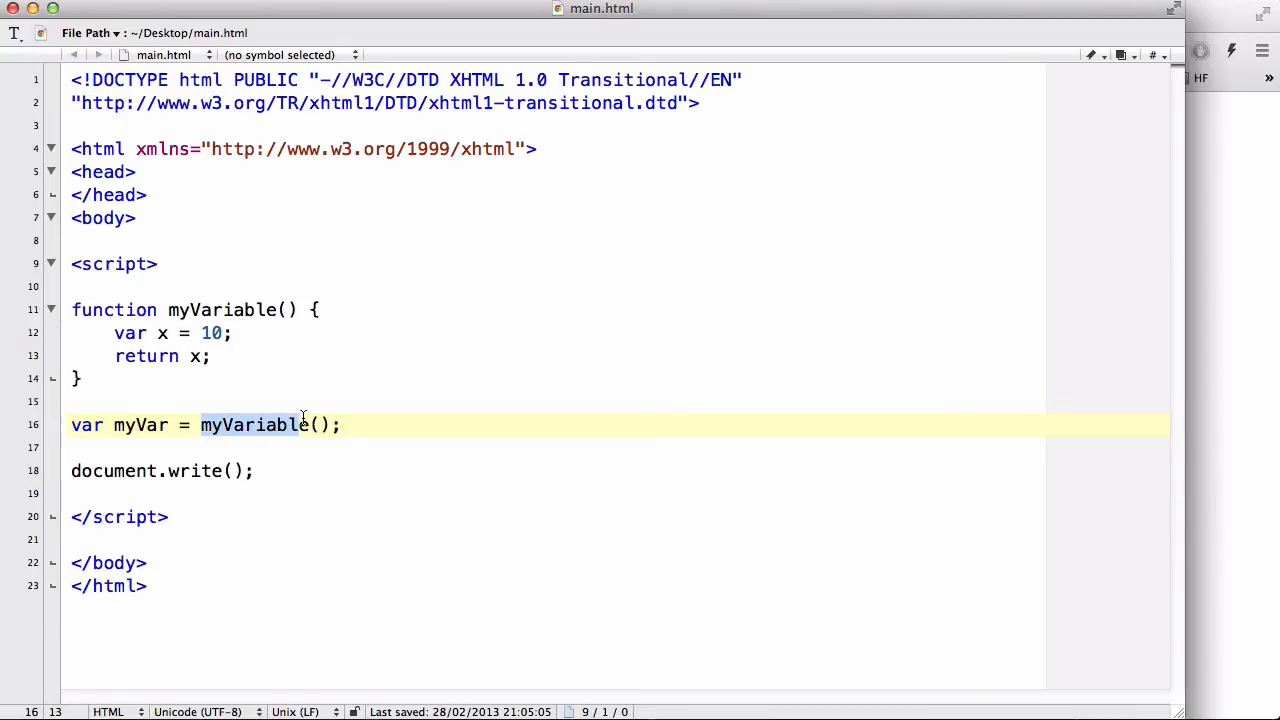
{"action": "left_click", "coordinate": [341, 425]}
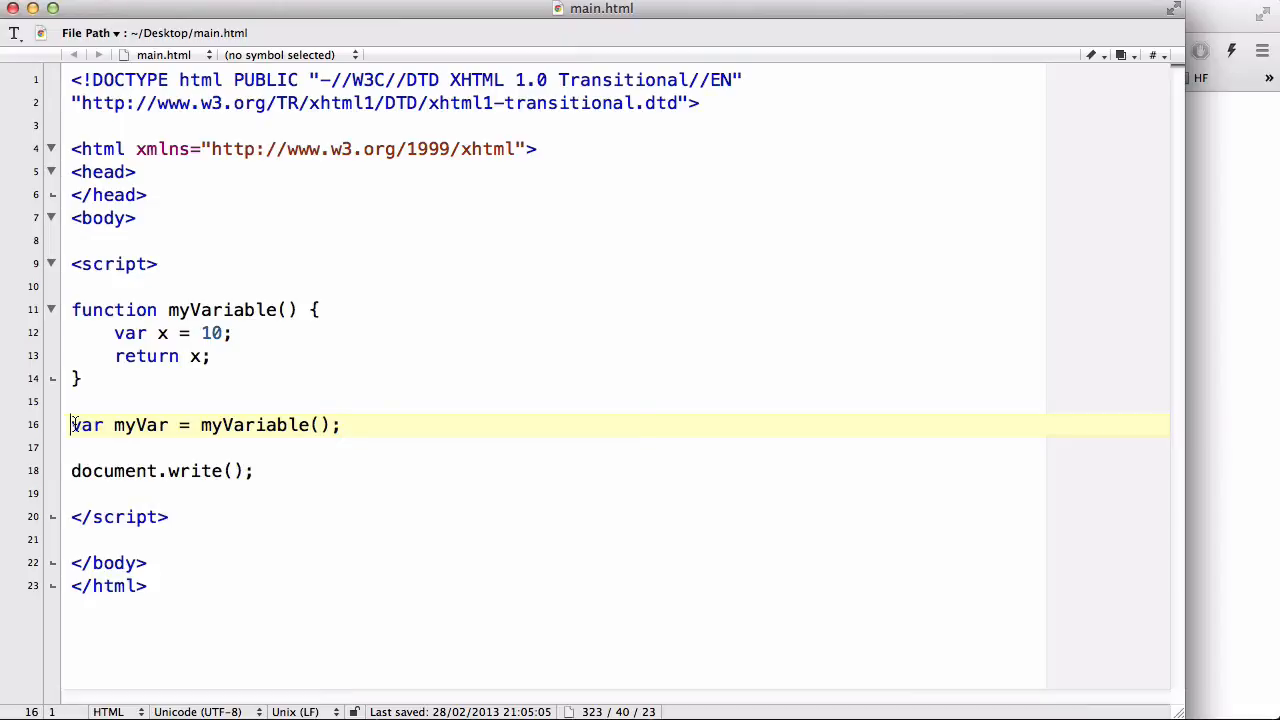
{"action": "double_click", "coordinate": [140, 425]}
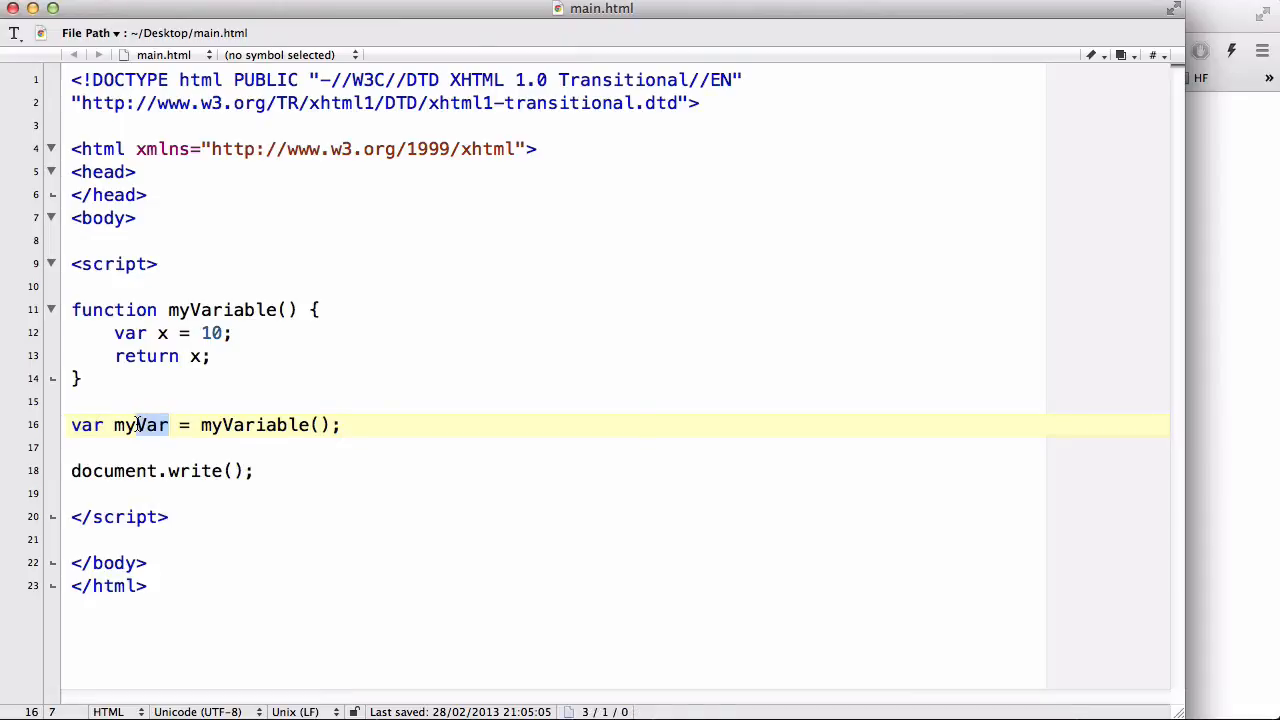
{"action": "type", "text": "myNumber"}
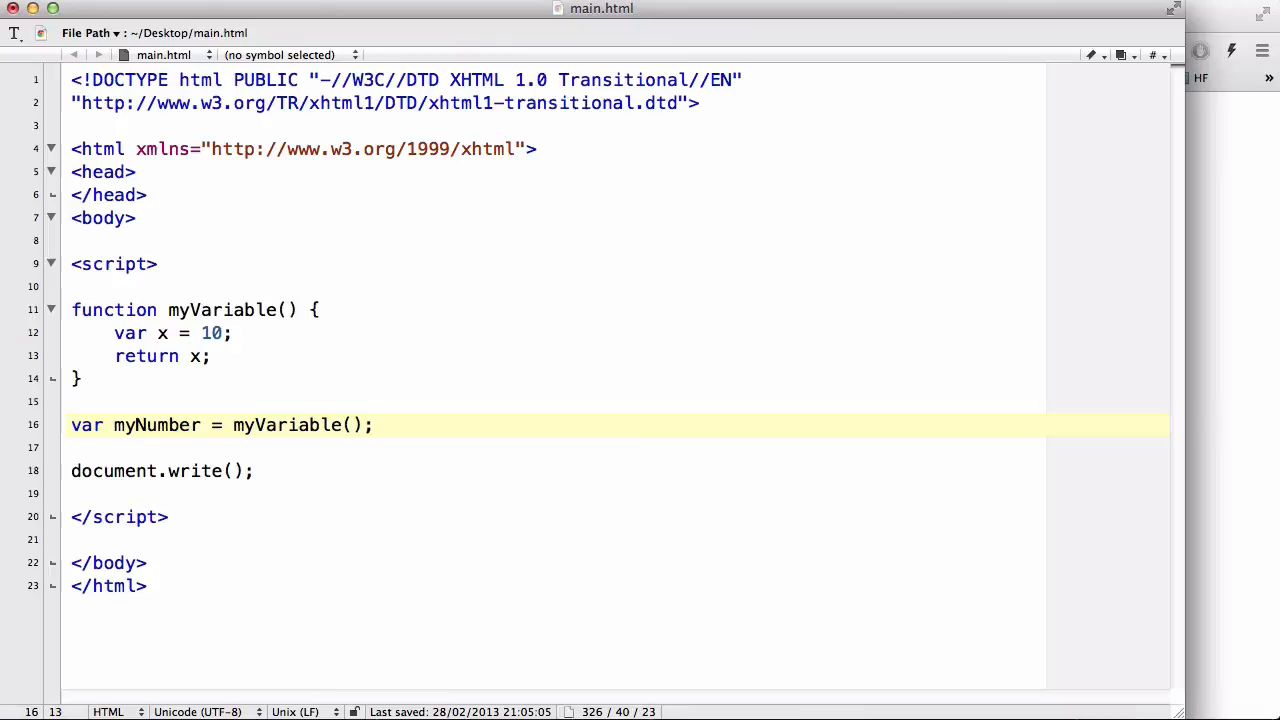
{"action": "left_click", "coordinate": [200, 425]}
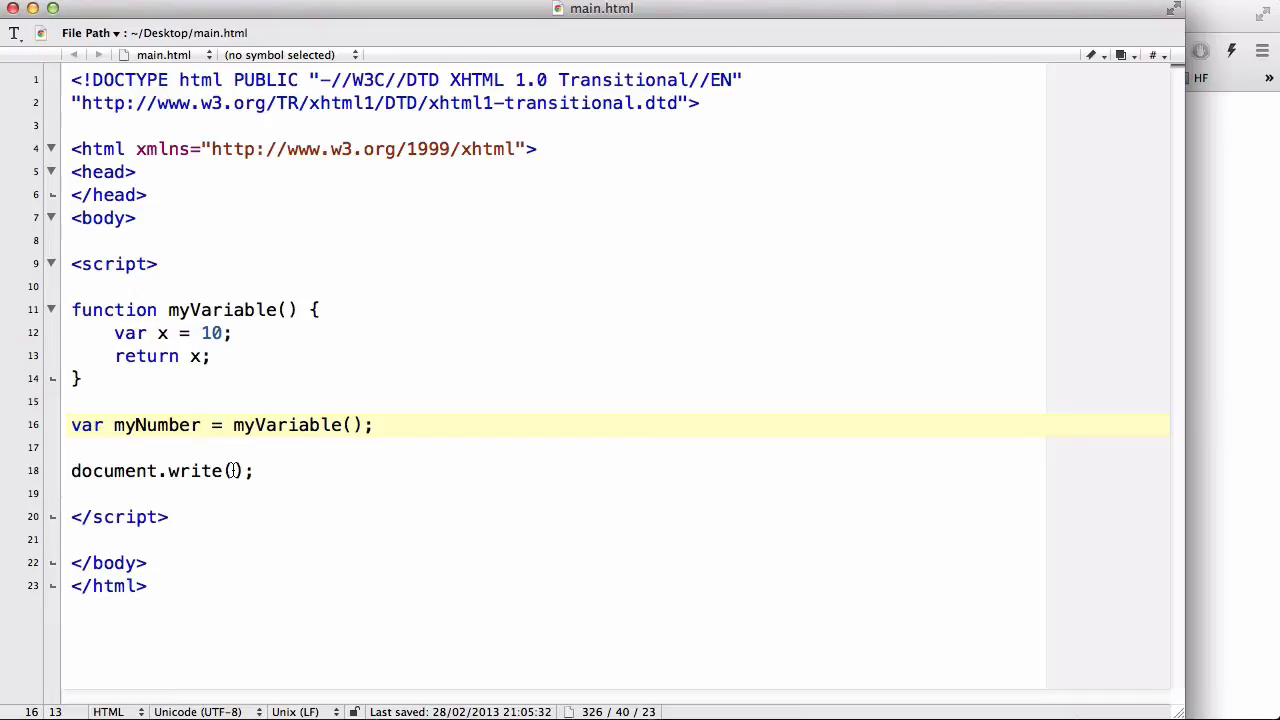
{"action": "type", "text": "my"}
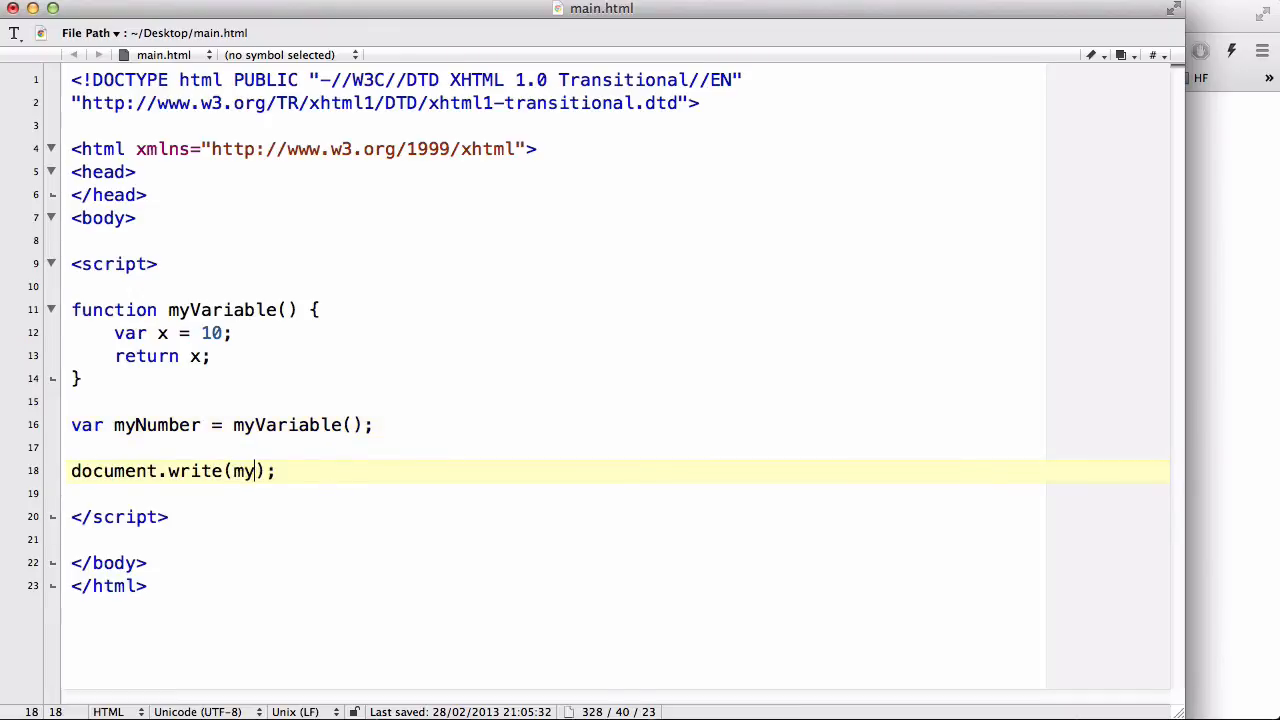
{"action": "type", "text": "Number"}
{"action": "left_click", "coordinate": [554, 333]}
{"action": "type", "text": "5"}
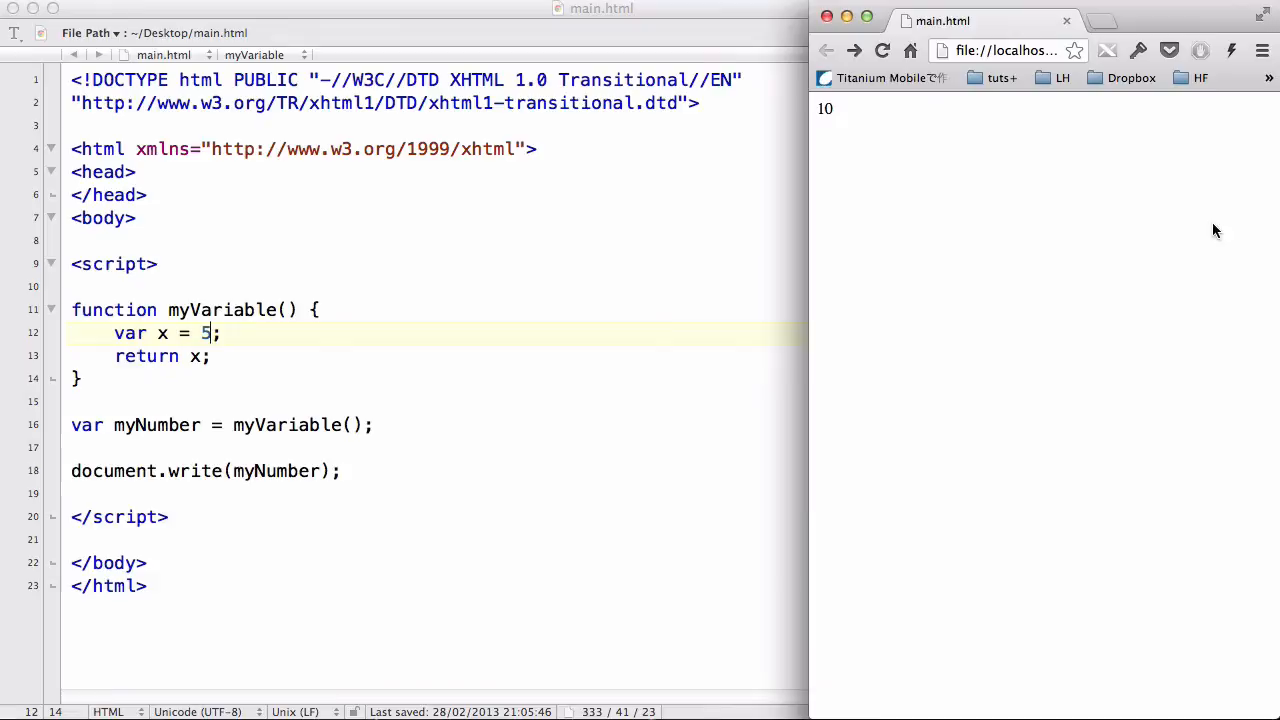
Step: Return to the TextWrangler script after Chrome shows 10
{"action": "left_click", "coordinate": [882, 50]}
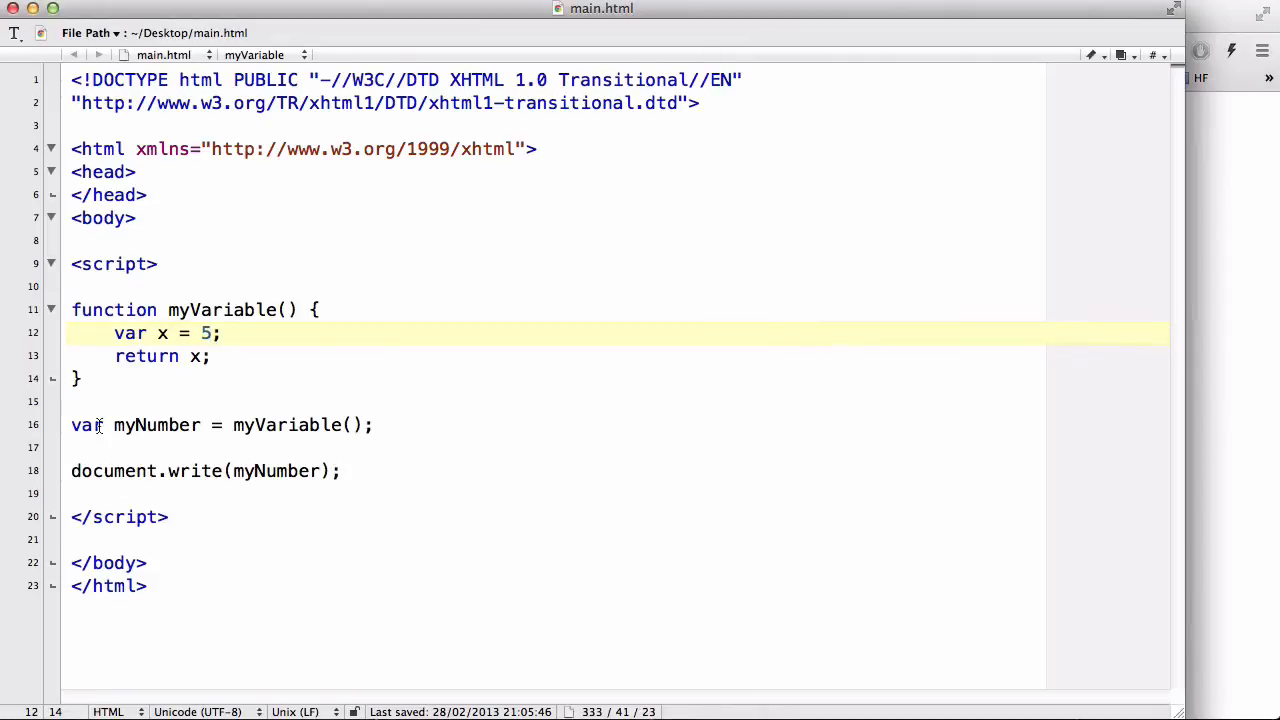
Step: Rename the function to addition and replace its x line with //bunch of code
{"action": "left_click", "coordinate": [114, 356]}
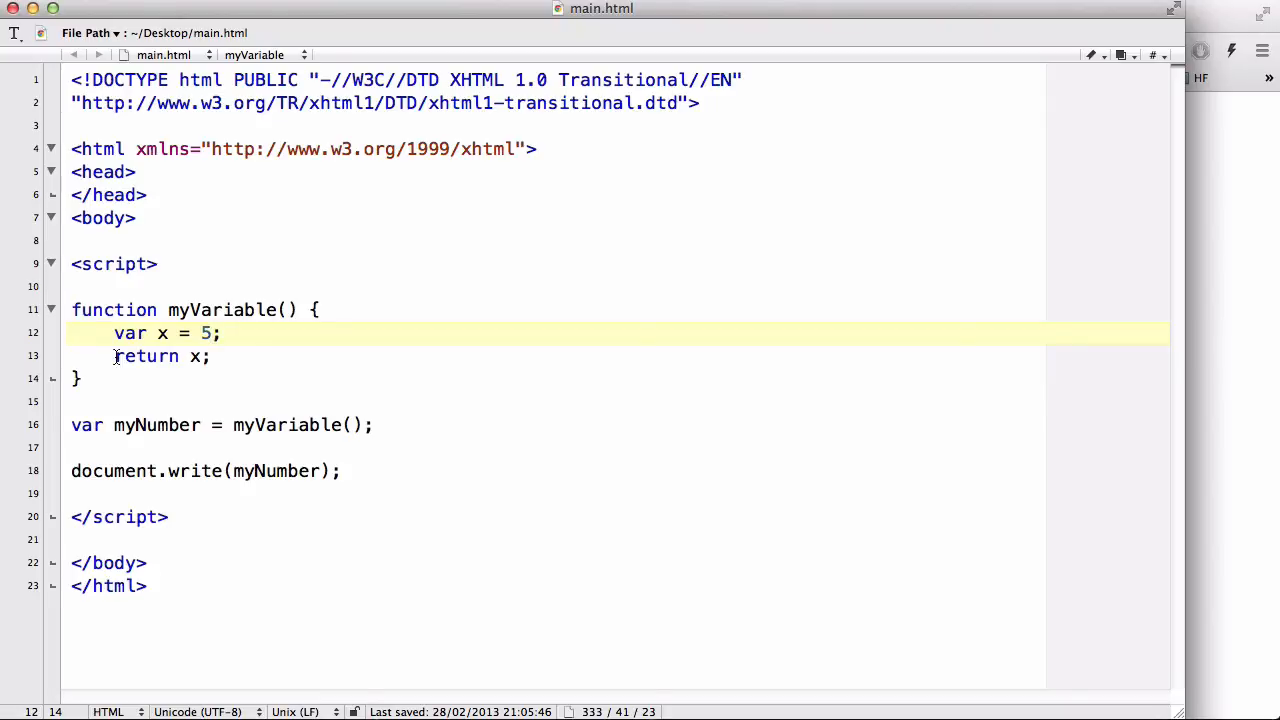
{"action": "left_click", "coordinate": [210, 333]}
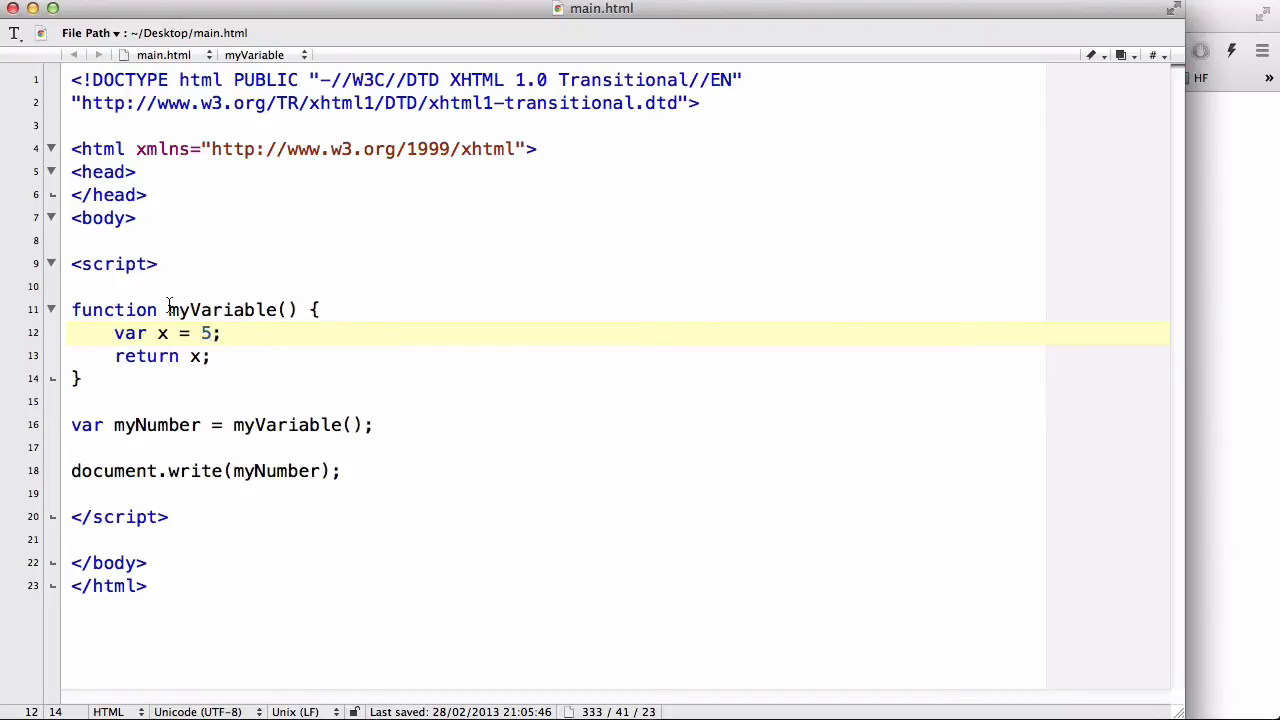
{"action": "type", "text": "ad"}
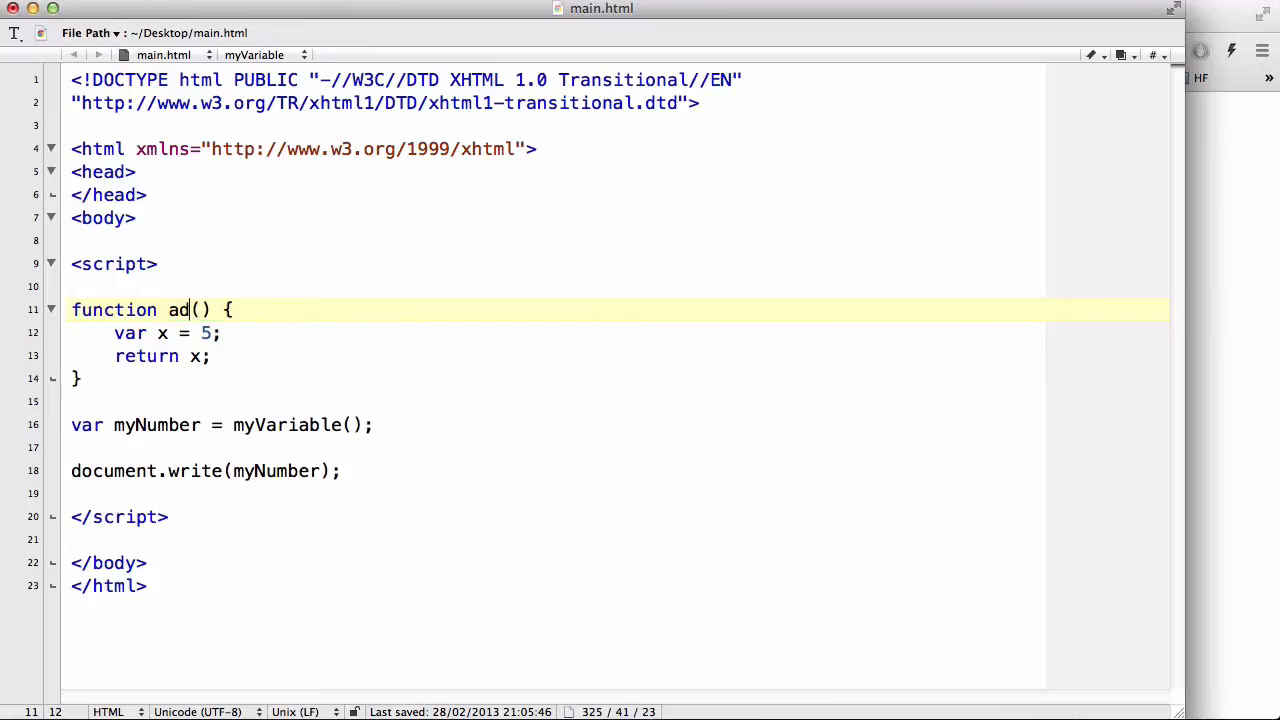
{"action": "type", "text": "dition"}
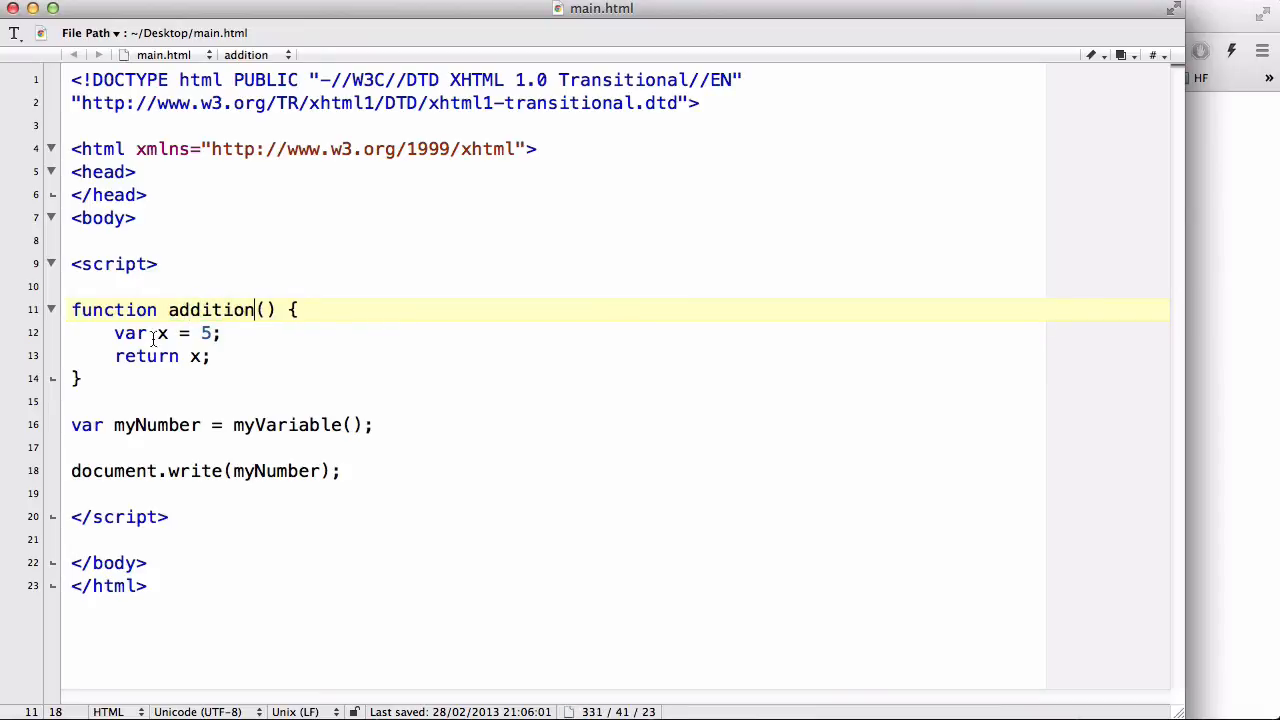
{"action": "type", "text": "//"}
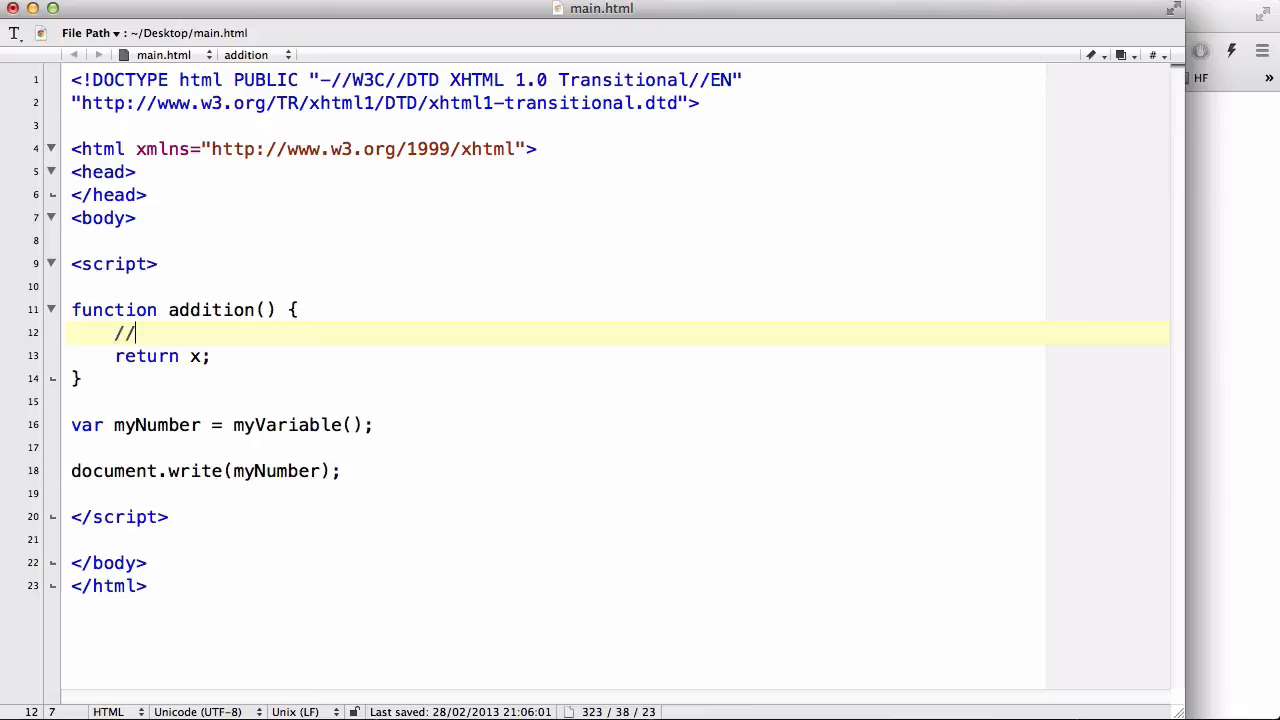
{"action": "type", "text": "bunch of code here;"}
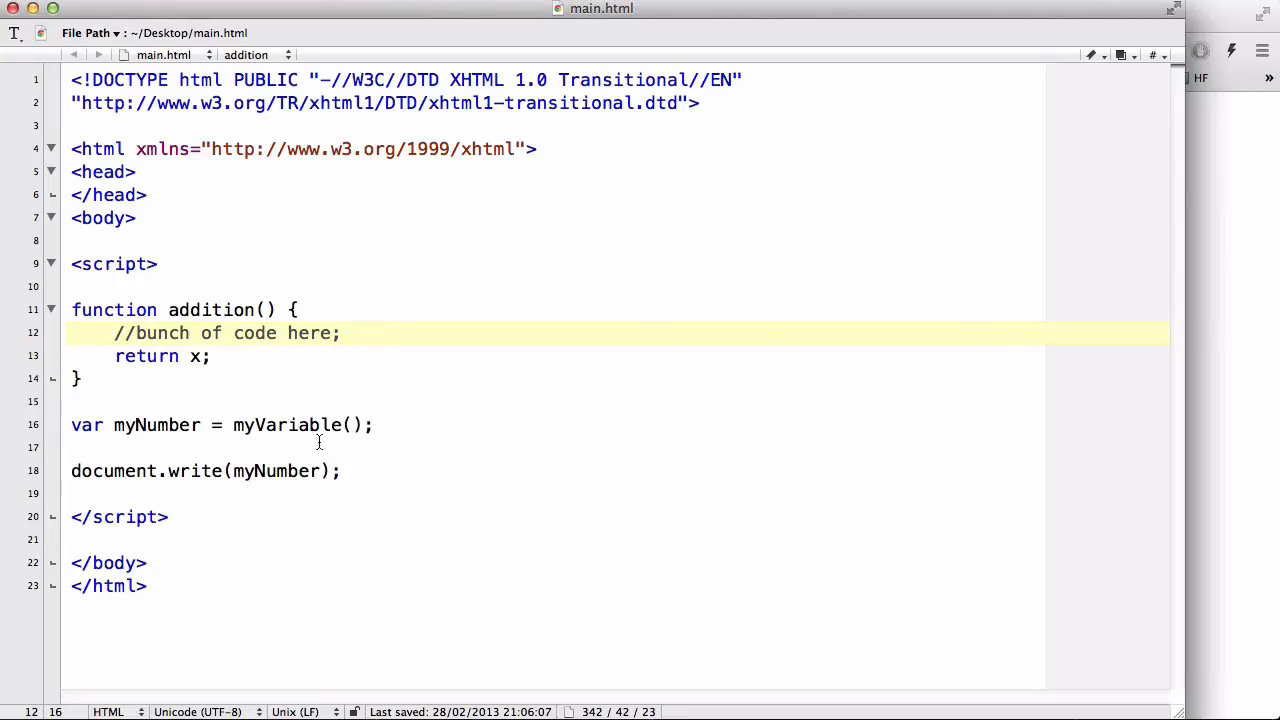
{"action": "left_click", "coordinate": [233, 333]}
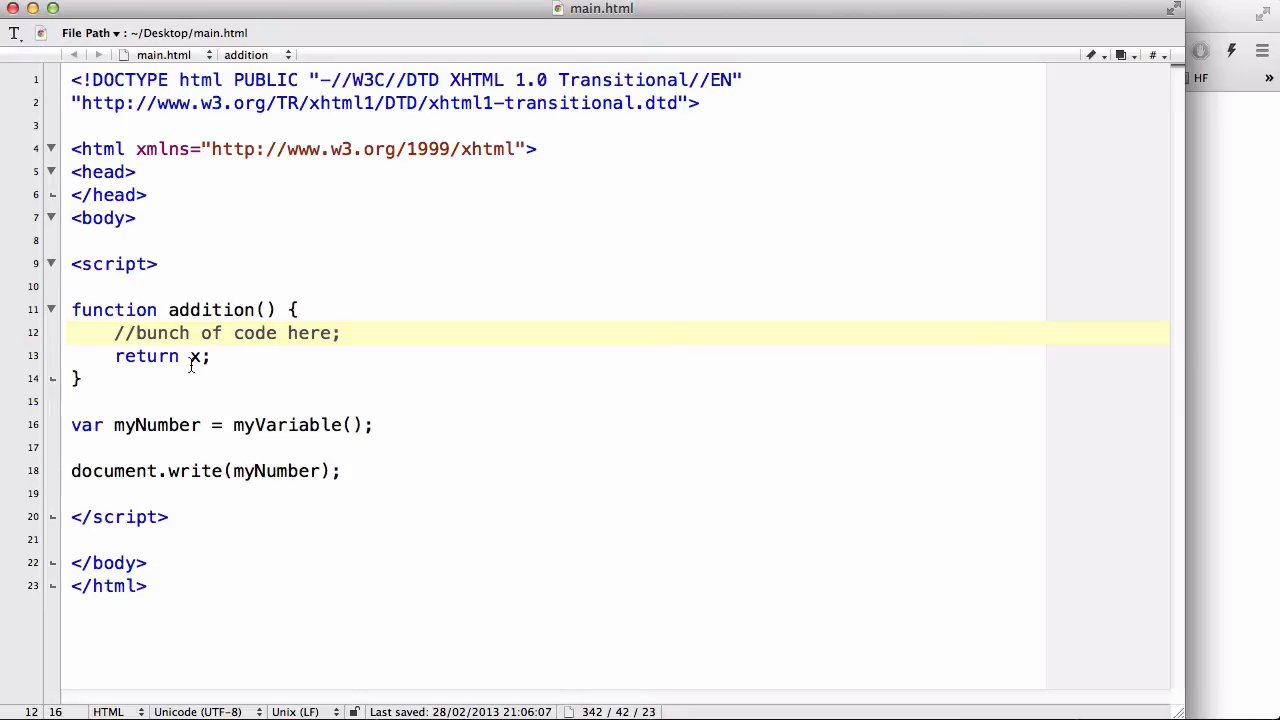
{"action": "mouse_move", "coordinate": [228, 419]}
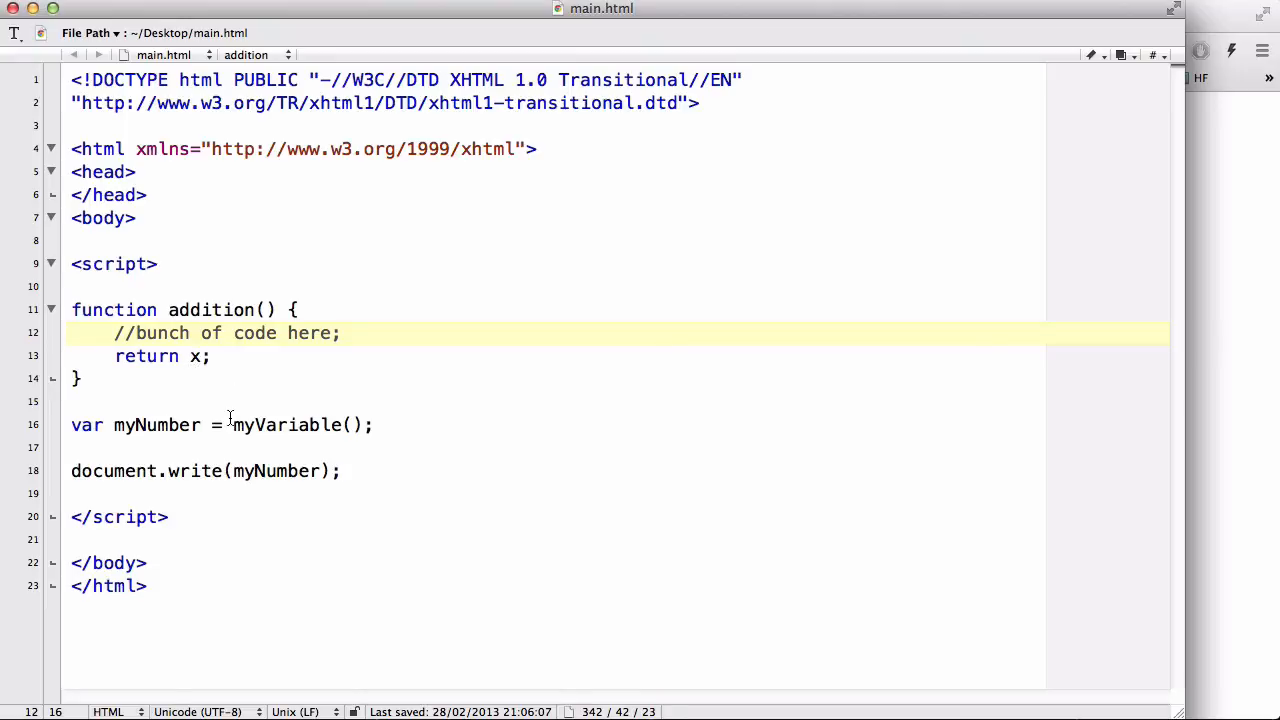
Step: Change document.write(myNumber) to document.write(addition())
{"action": "double_click", "coordinate": [279, 471]}
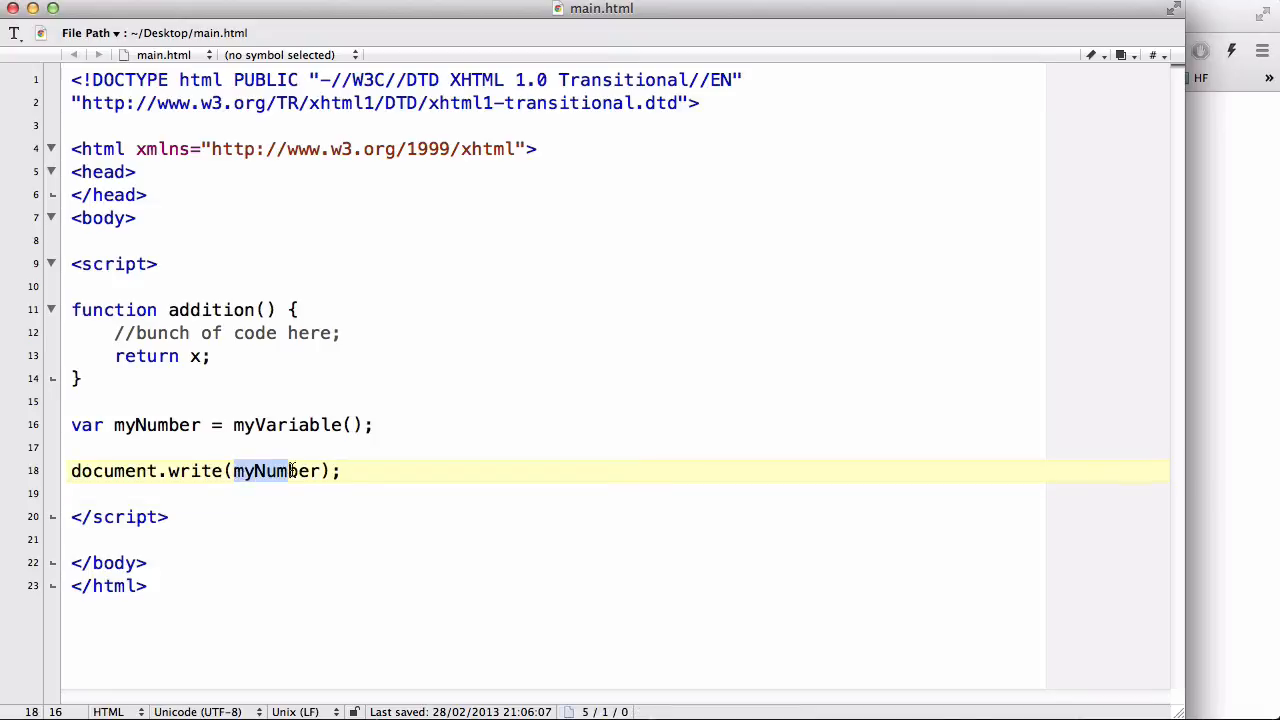
{"action": "type", "text": "addition"}
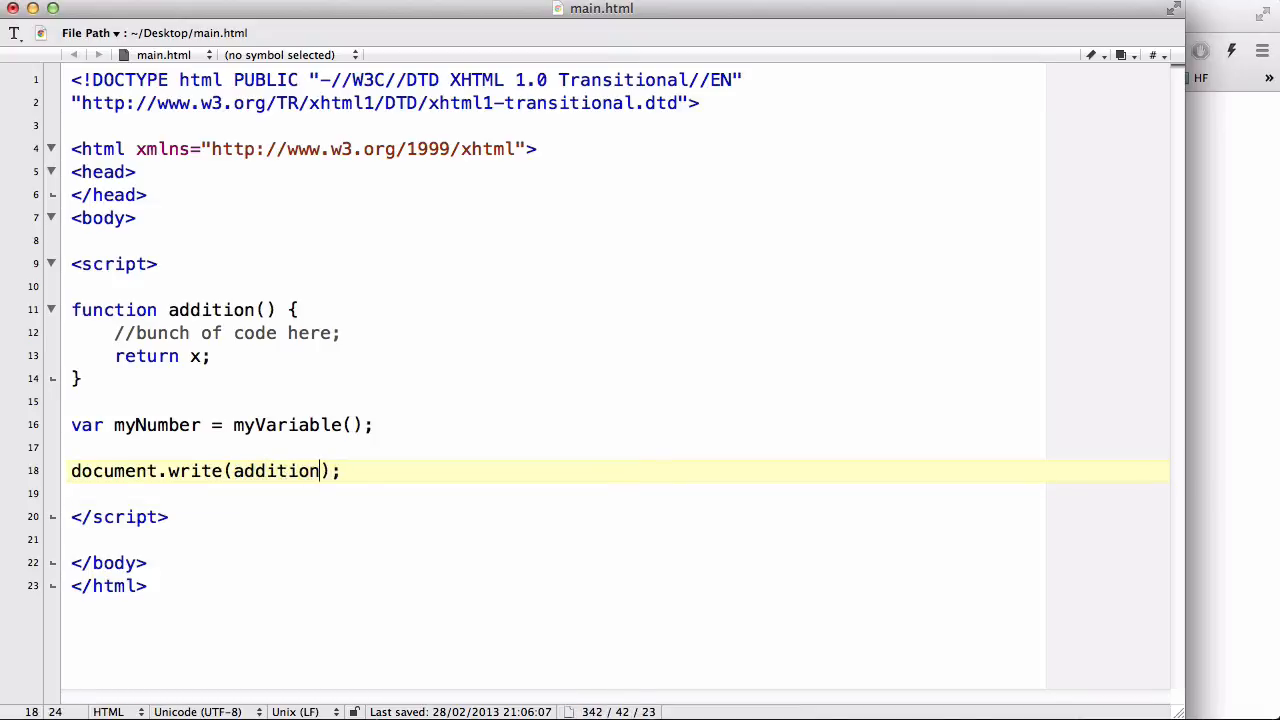
{"action": "type", "text": "()"}
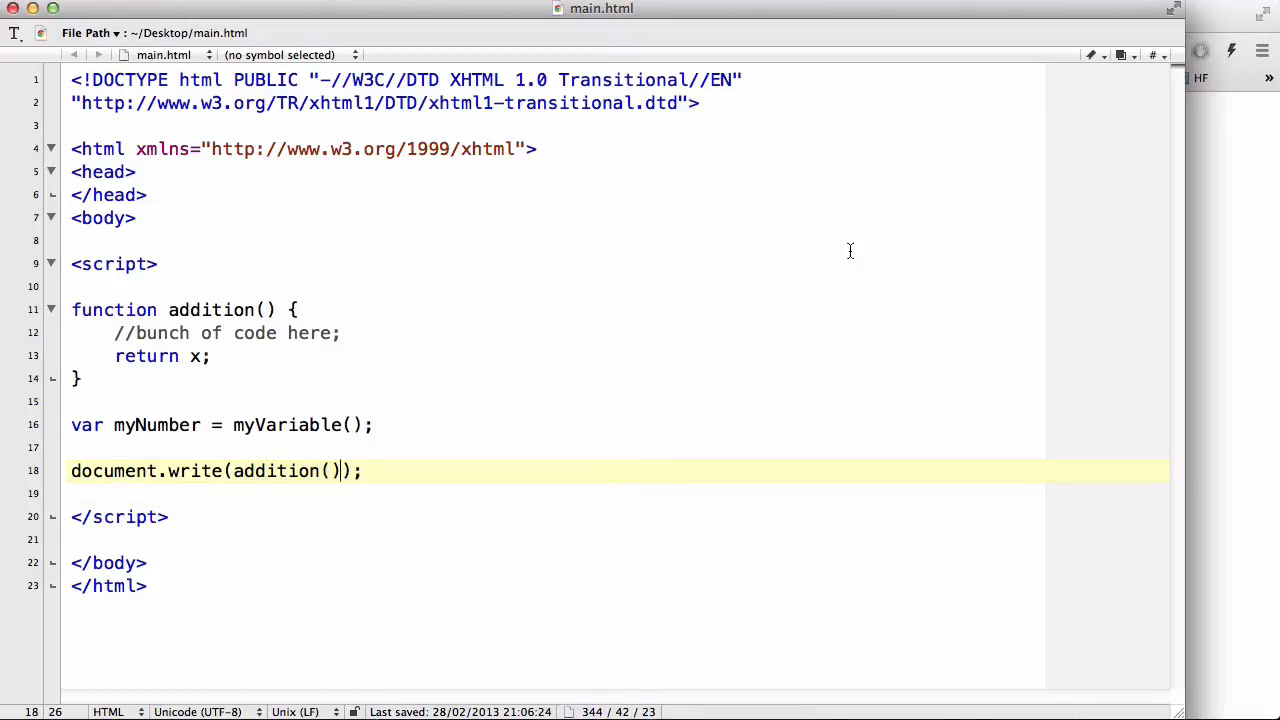